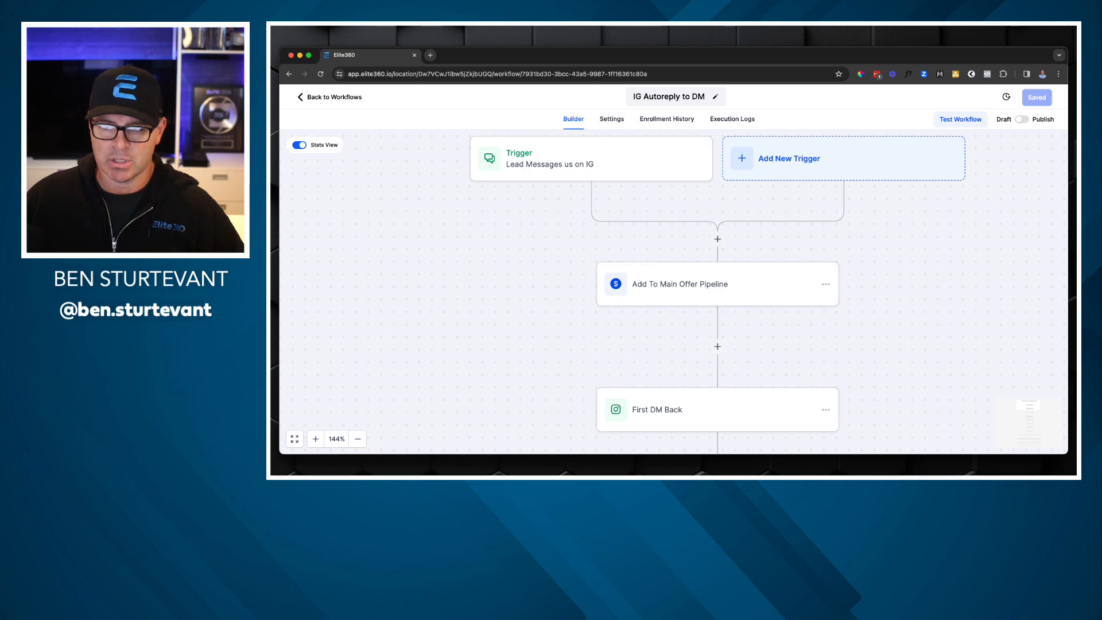
Review the IG trigger's Instagram DM channel and XYZ phrase filters, then the Add To Main Offer Pipeline step.
{"action": "left_click", "coordinate": [589, 158]}
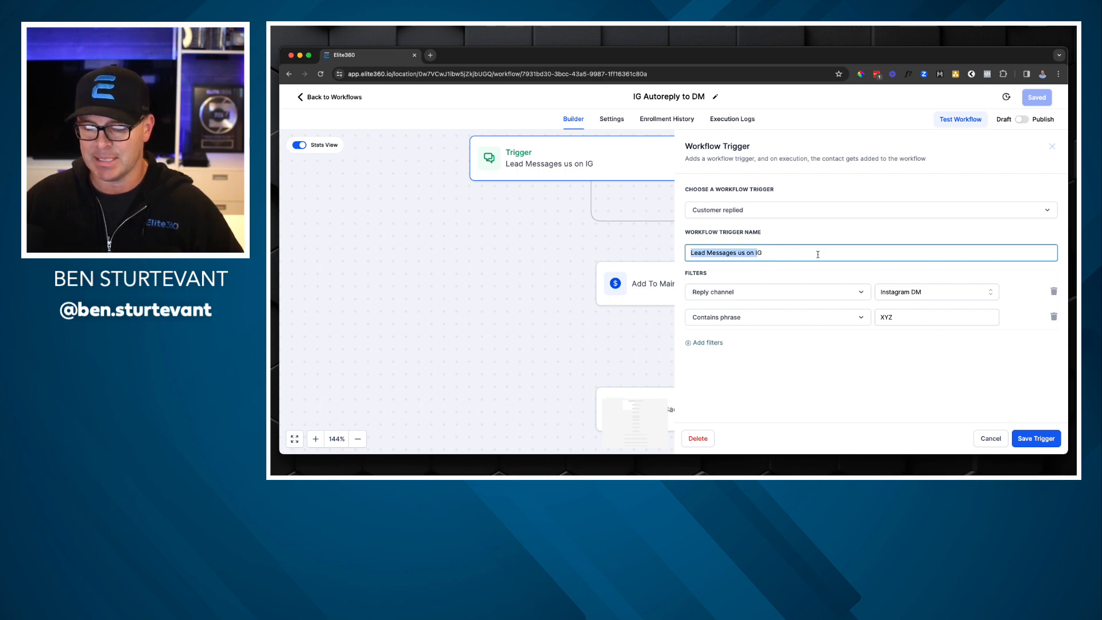
{"action": "mouse_move", "coordinate": [907, 299]}
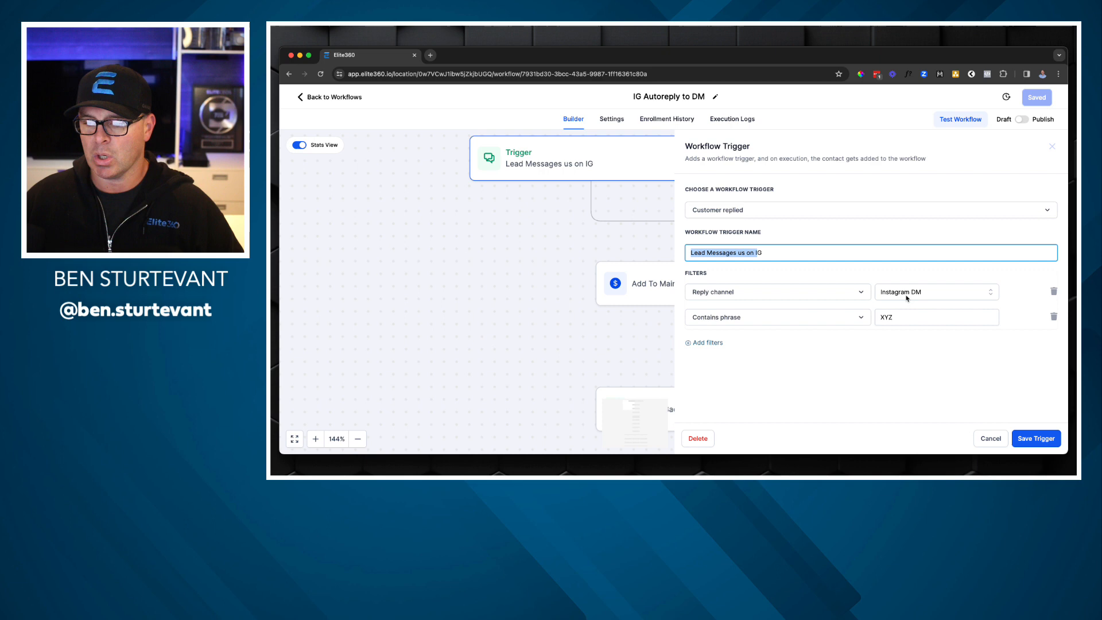
{"action": "mouse_move", "coordinate": [835, 325]}
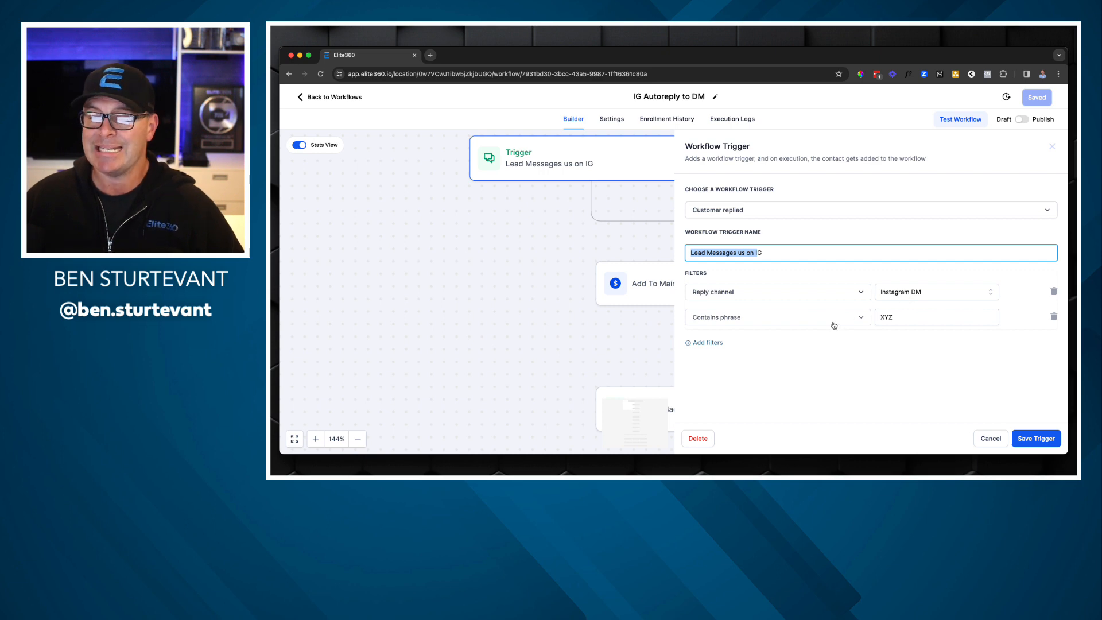
{"action": "left_click", "coordinate": [936, 317]}
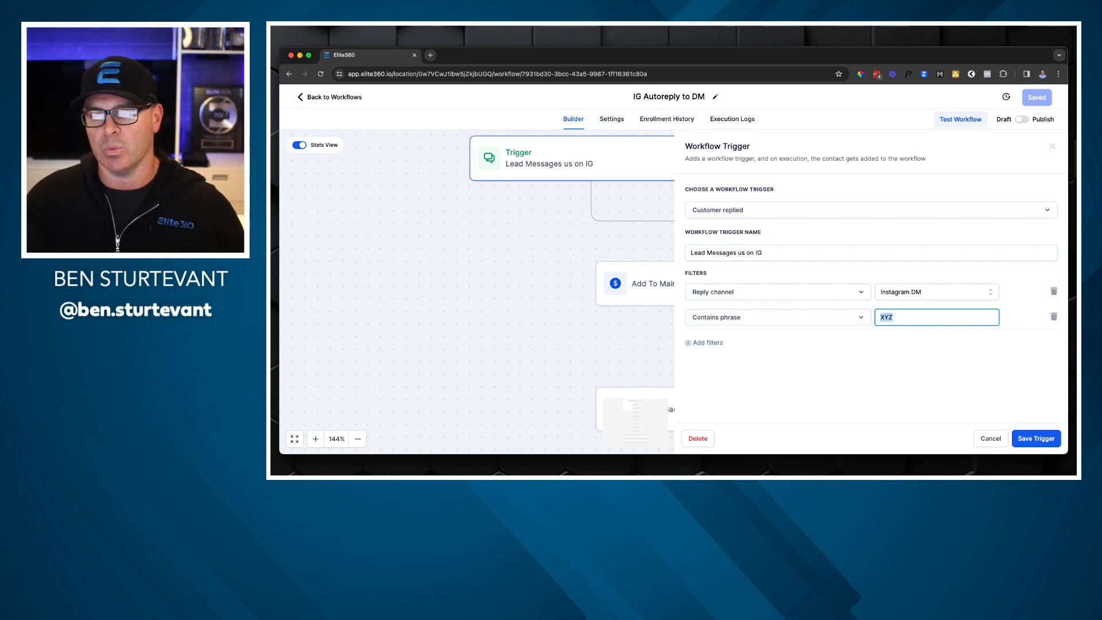
{"action": "mouse_move", "coordinate": [782, 310]}
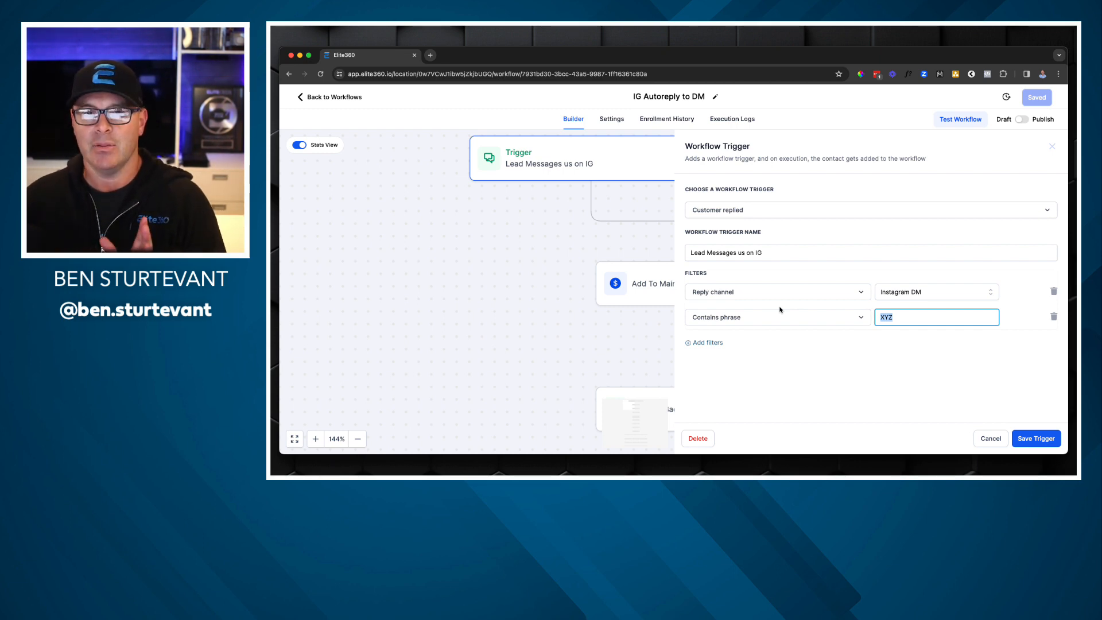
{"action": "mouse_move", "coordinate": [1010, 387]}
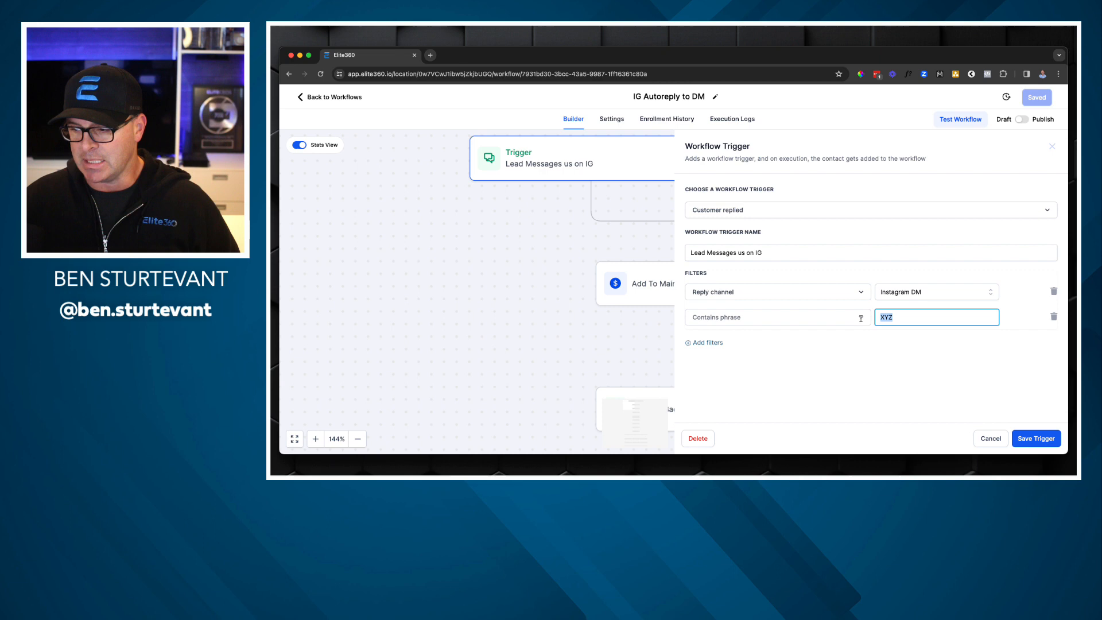
{"action": "left_click", "coordinate": [1036, 438]}
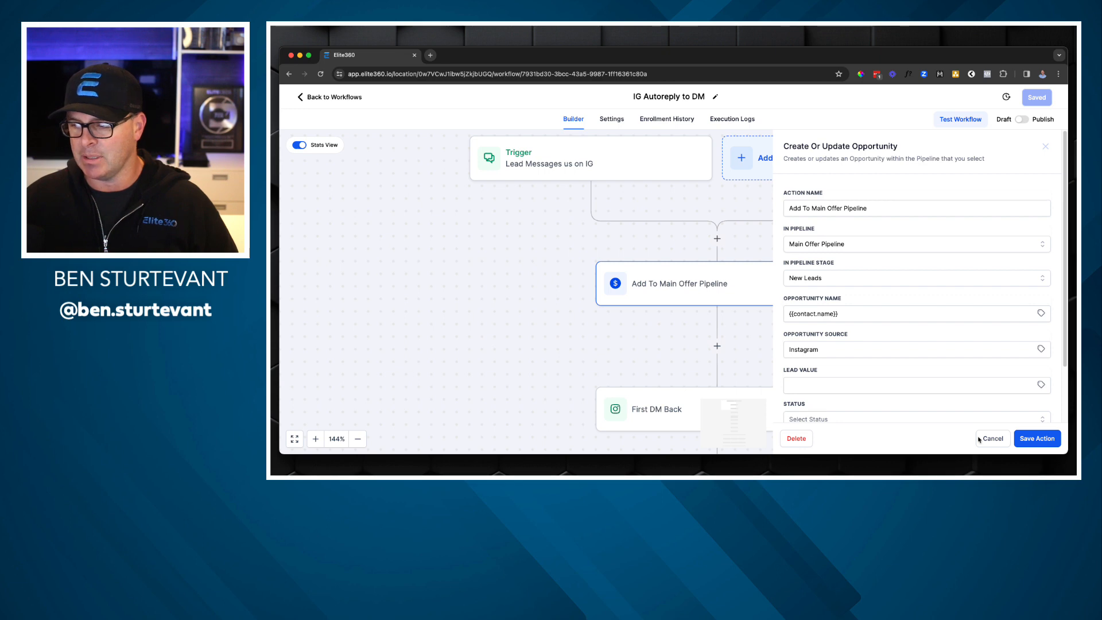
Leave the pipeline step unsaved and review the First DM Back message text.
{"action": "left_click", "coordinate": [992, 439]}
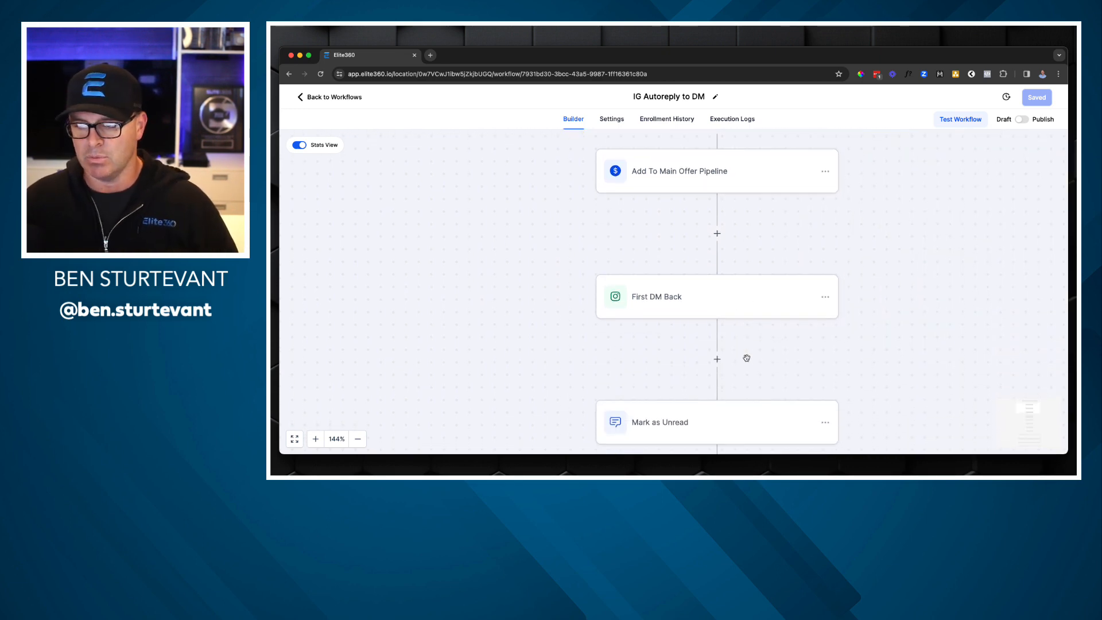
{"action": "left_click", "coordinate": [715, 296]}
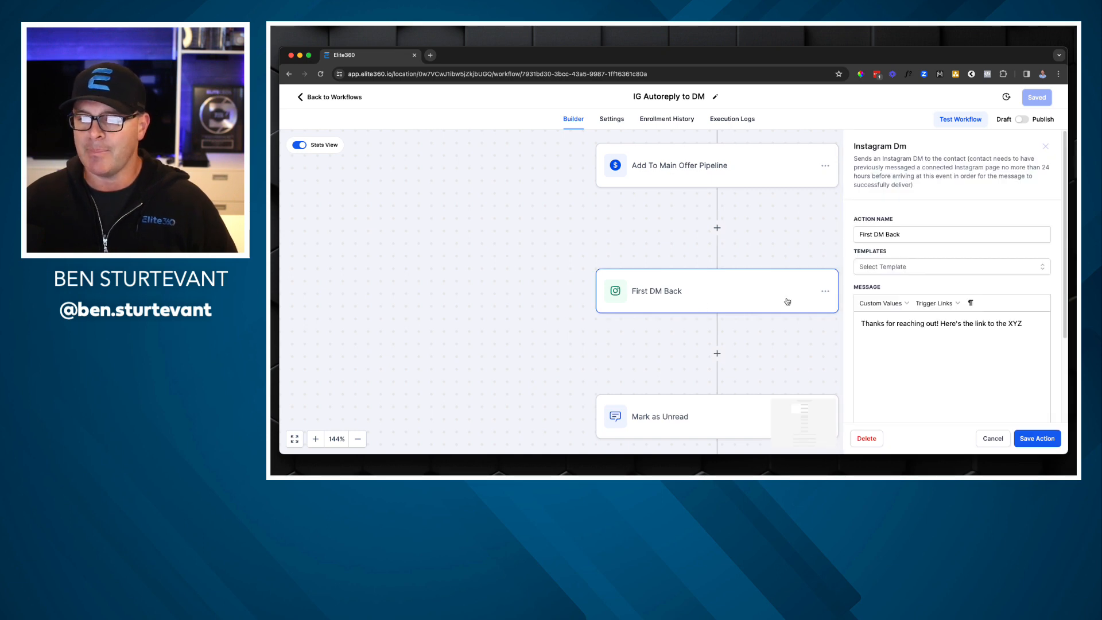
{"action": "triple_click", "coordinate": [940, 324]}
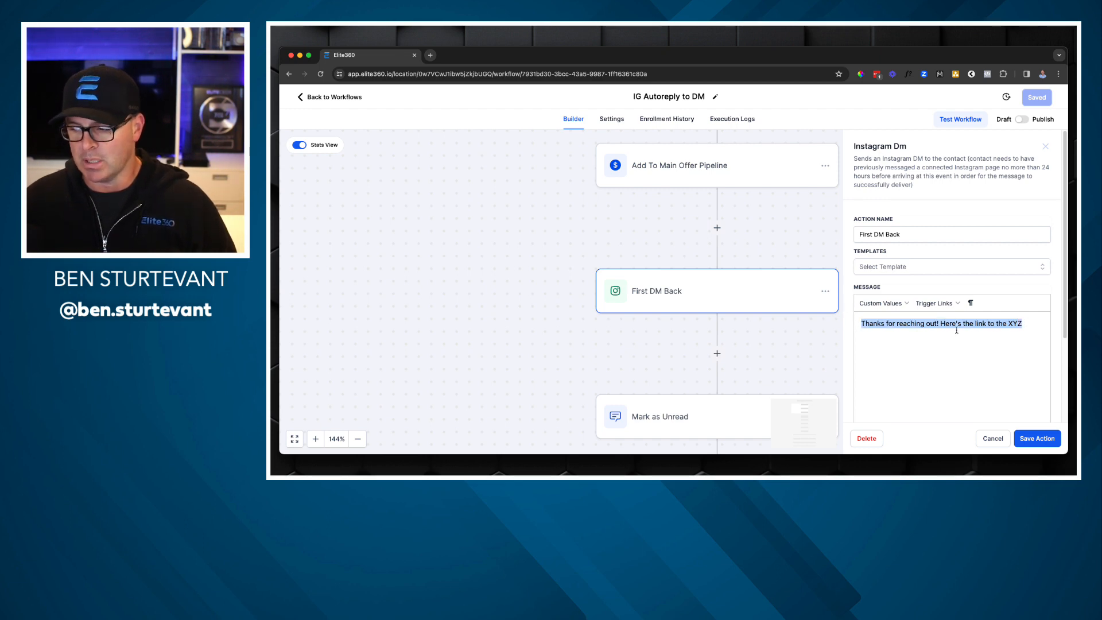
{"action": "mouse_move", "coordinate": [937, 358]}
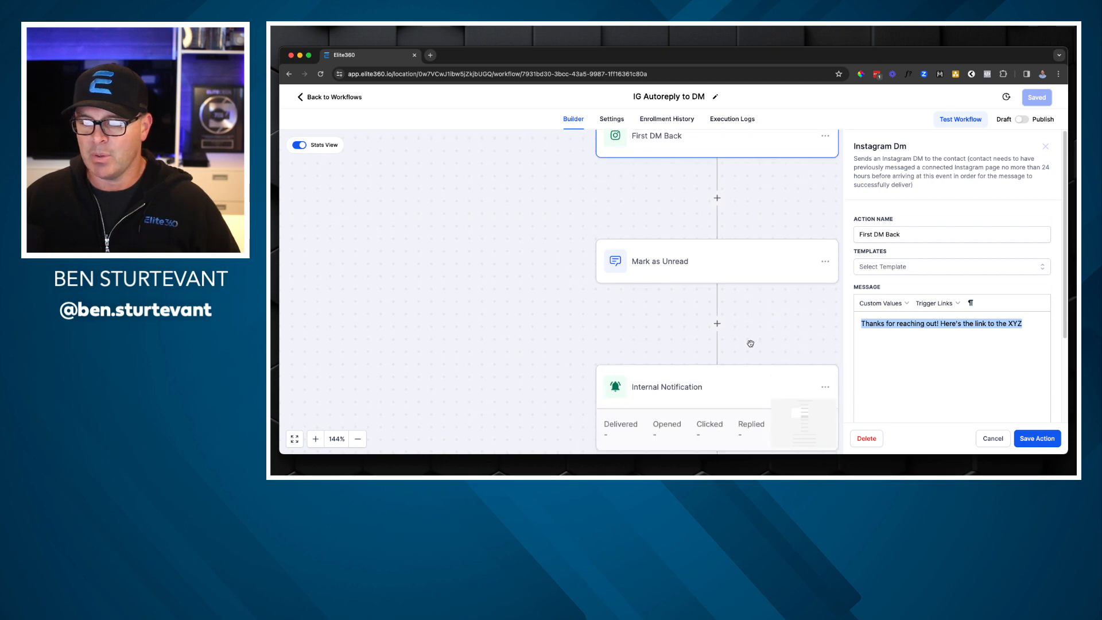
Review the Mark as Unread and Internal Notification steps down to the 20-minute wait.
{"action": "left_click", "coordinate": [716, 255]}
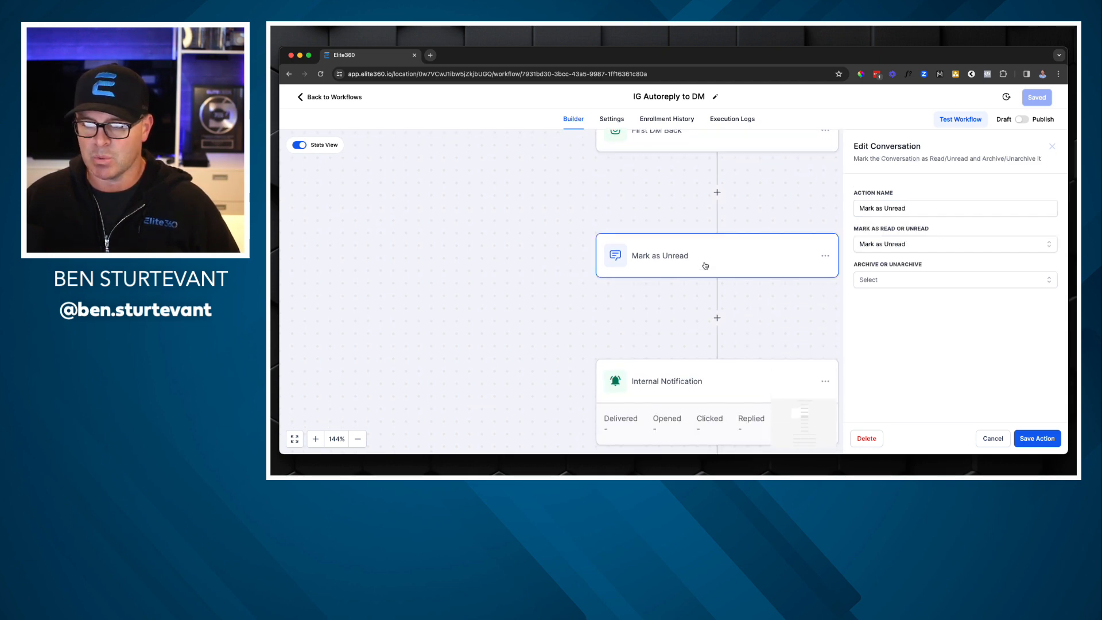
{"action": "scroll", "scroll_direction": "down", "scroll_amount": 3}
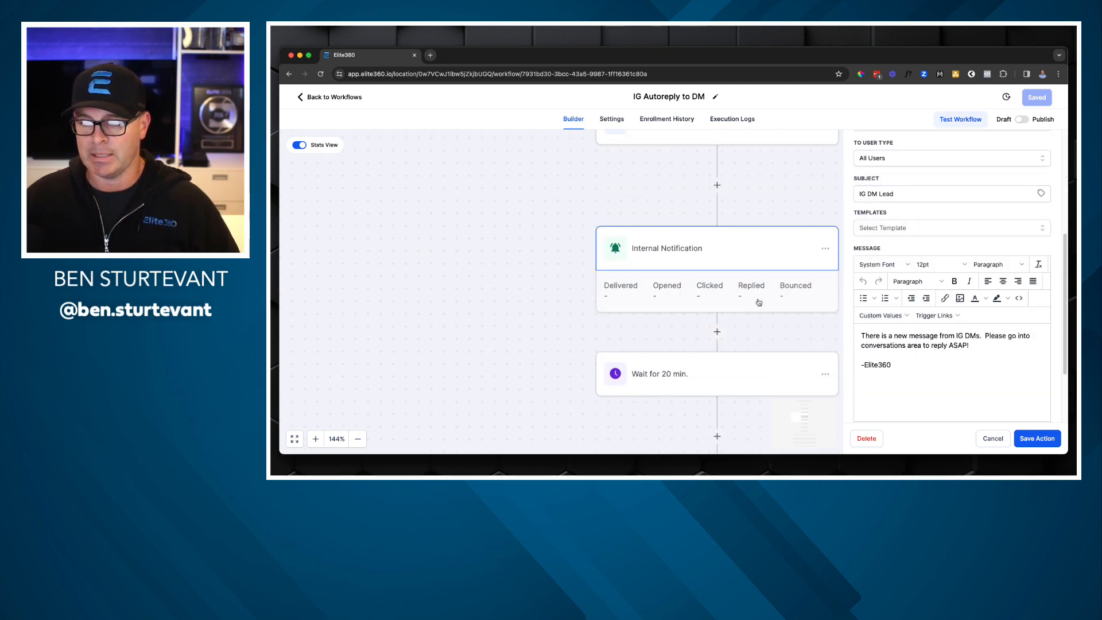
{"action": "scroll", "scroll_direction": "down", "scroll_amount": 3}
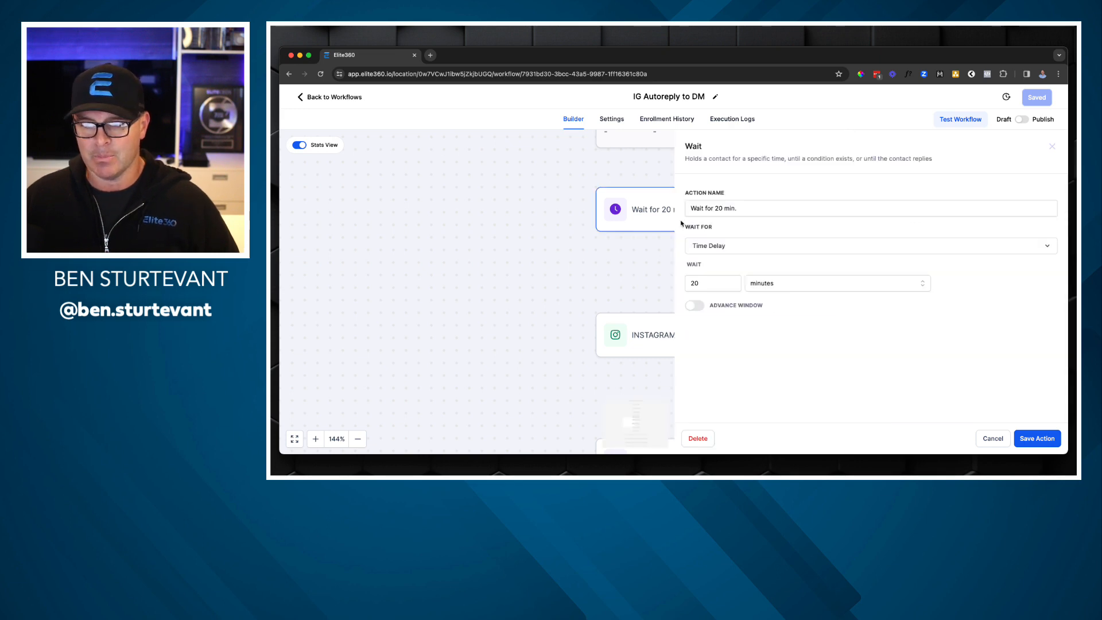
Leave the 20-minute wait unchanged and view the 'Were you able to access the XYZ?' follow-up DM.
{"action": "left_click", "coordinate": [1035, 438]}
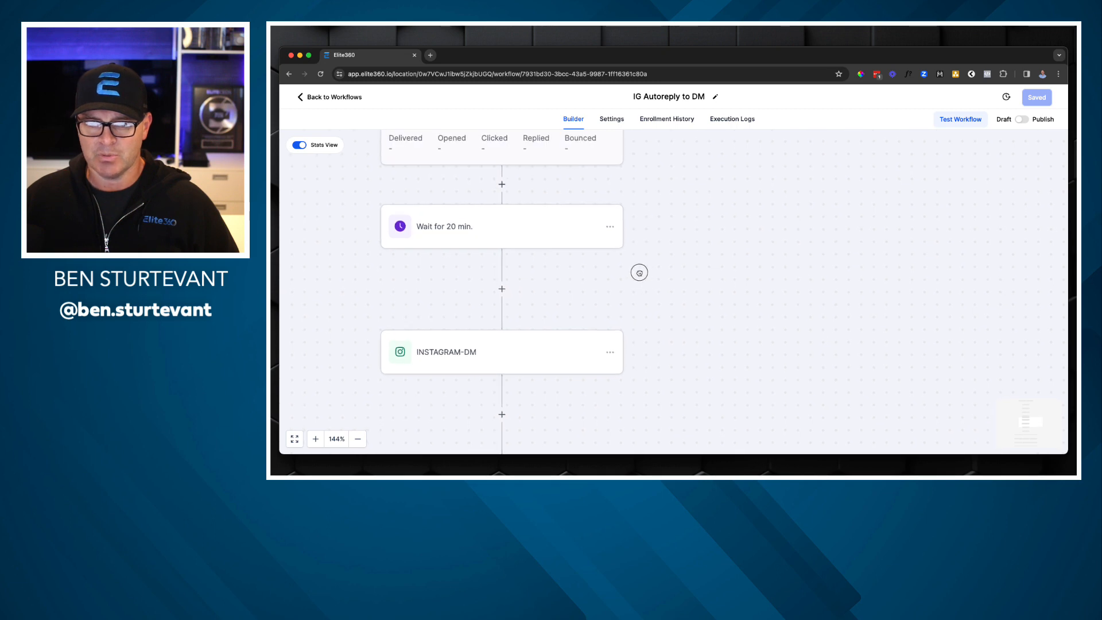
{"action": "left_click", "coordinate": [502, 351]}
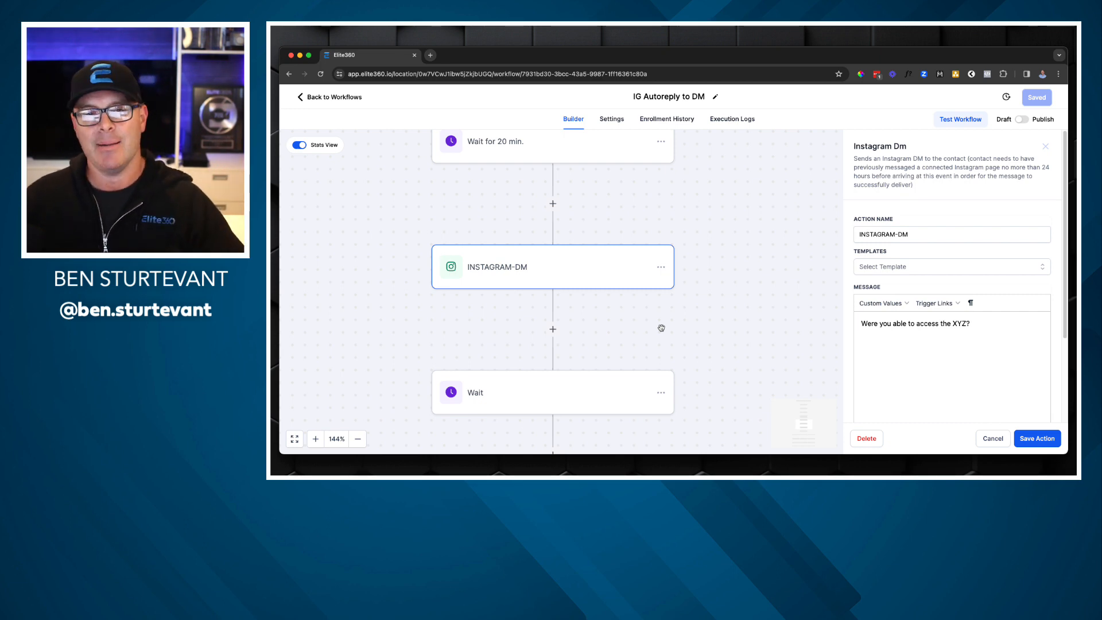
{"action": "mouse_move", "coordinate": [692, 330]}
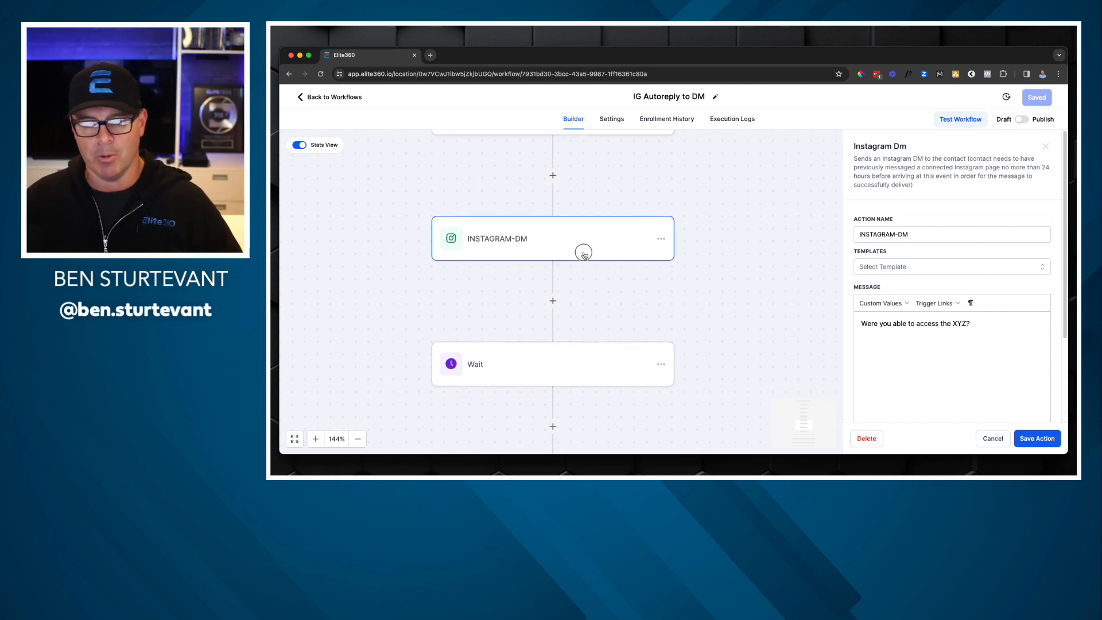
Review the reply wait step and the Condition step's Yes/No/None reply branches.
{"action": "scroll", "scroll_direction": "up", "scroll_amount": 3}
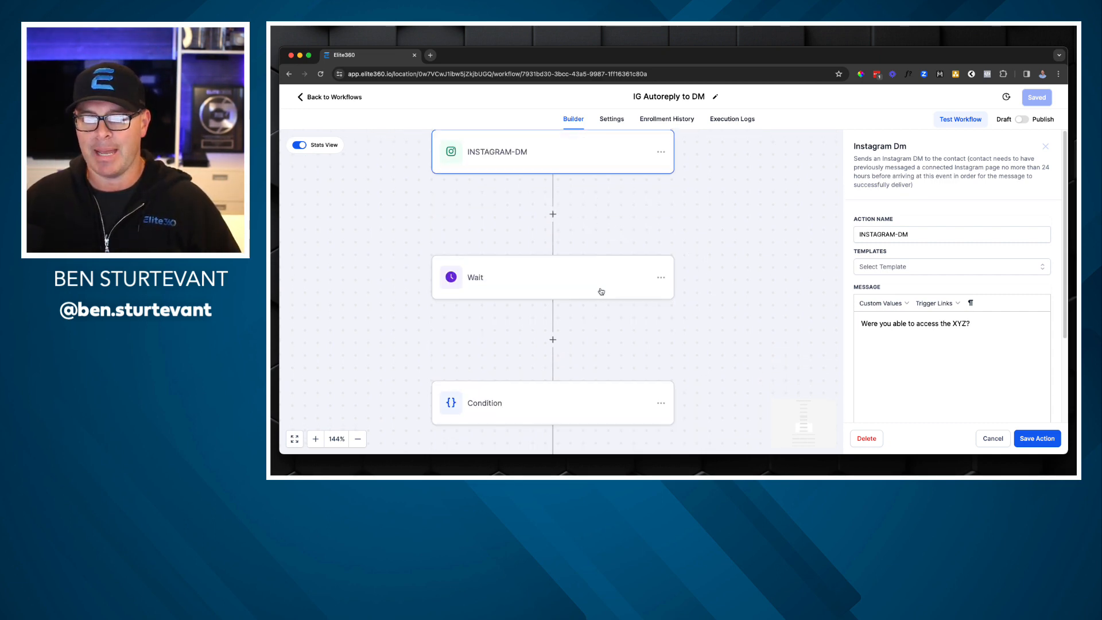
{"action": "left_click", "coordinate": [552, 277]}
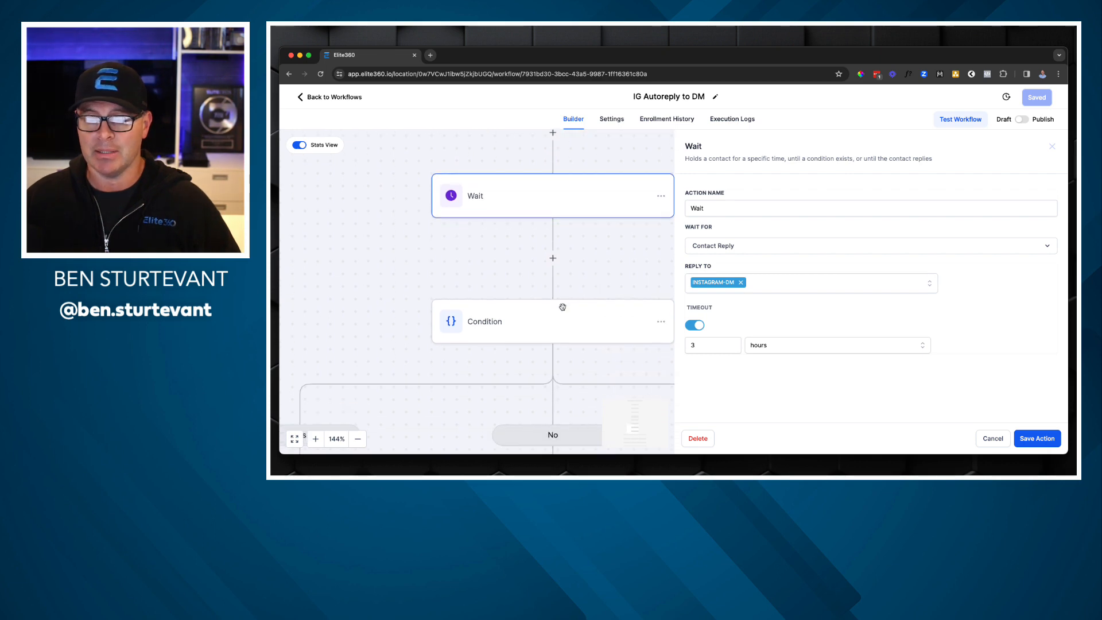
{"action": "scroll", "scroll_direction": "down", "scroll_amount": 3}
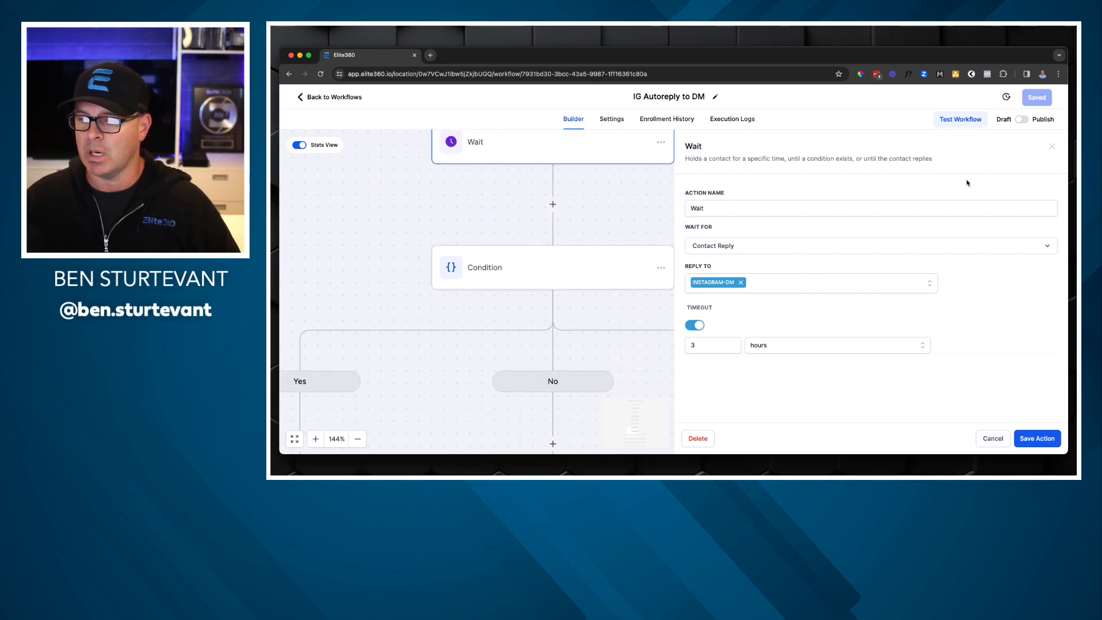
{"action": "left_click", "coordinate": [485, 268]}
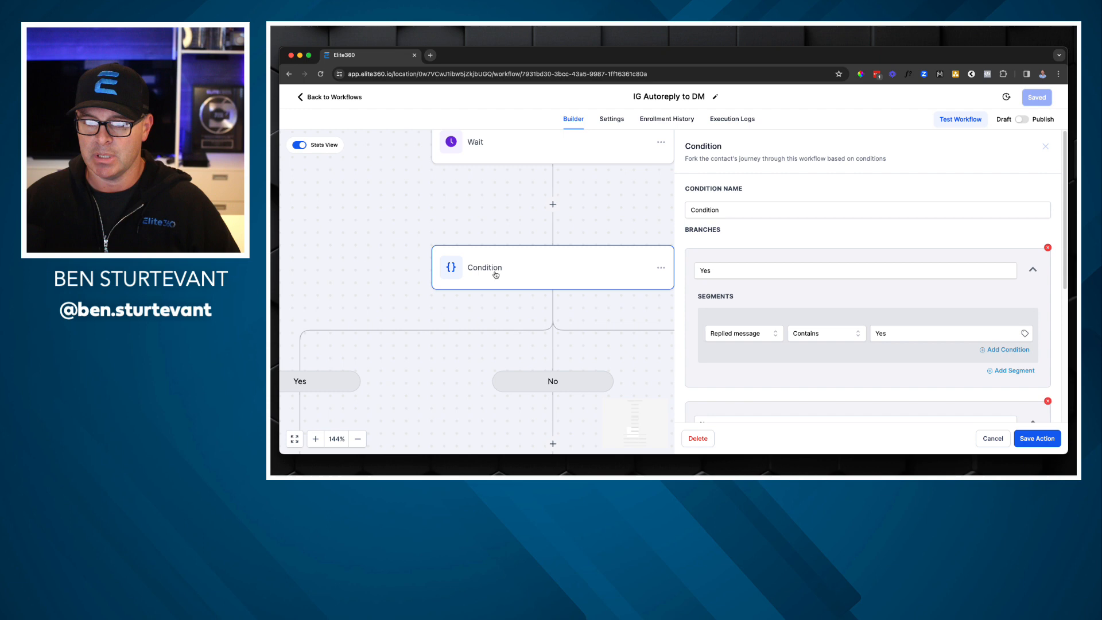
View the Yes-branch DM asking what interested the lead about XYZ.
{"action": "scroll", "scroll_direction": "down", "scroll_amount": 3}
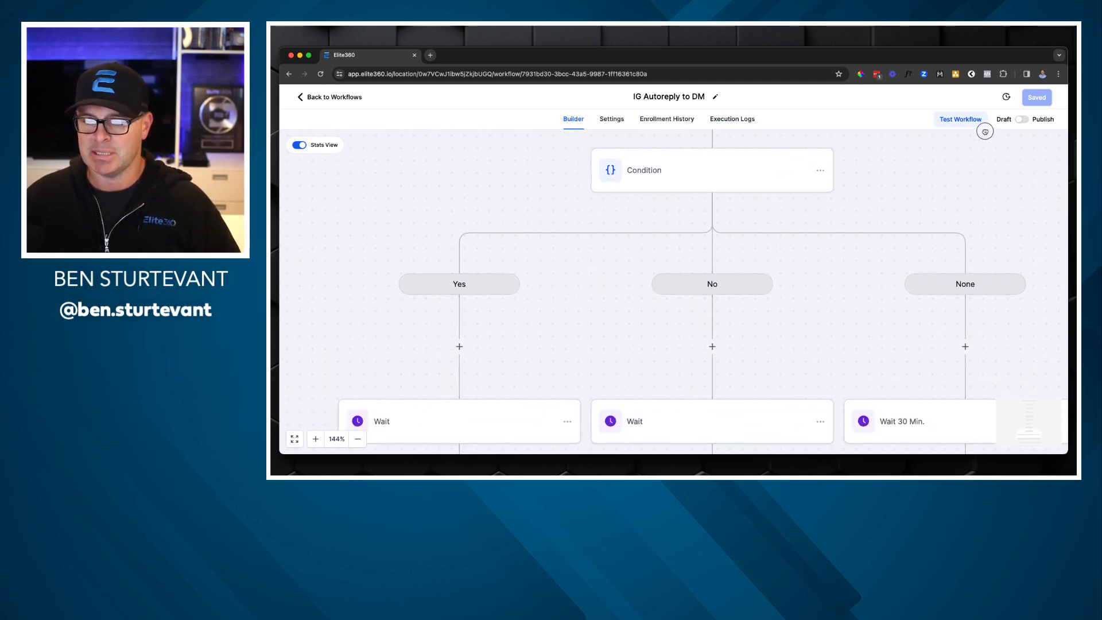
{"action": "scroll", "scroll_direction": "down", "scroll_amount": 3}
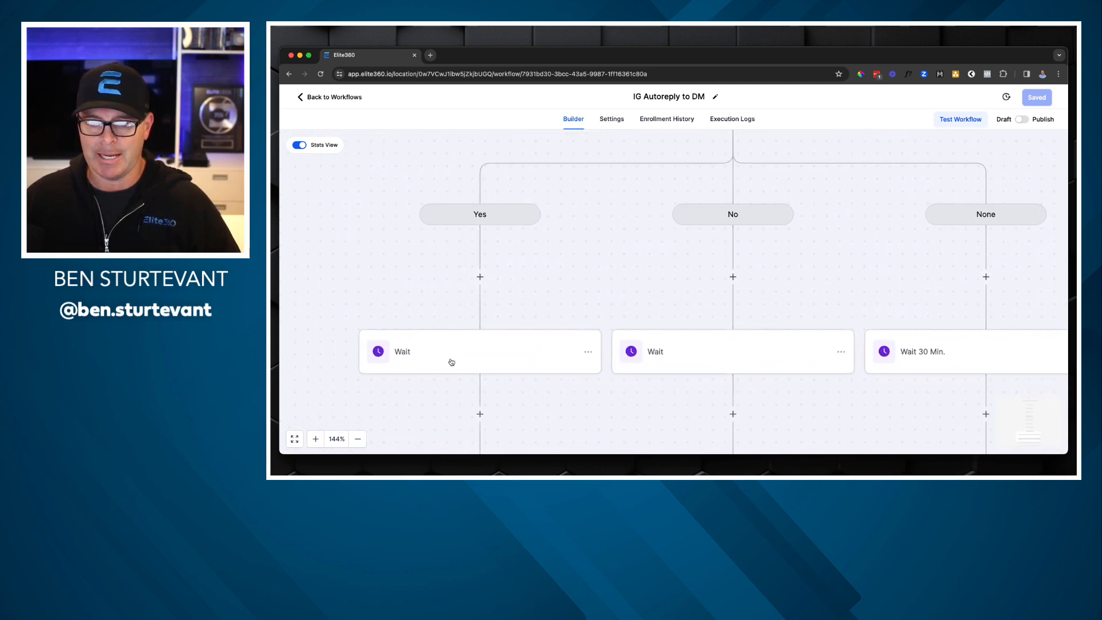
{"action": "scroll", "scroll_direction": "down", "scroll_amount": 3}
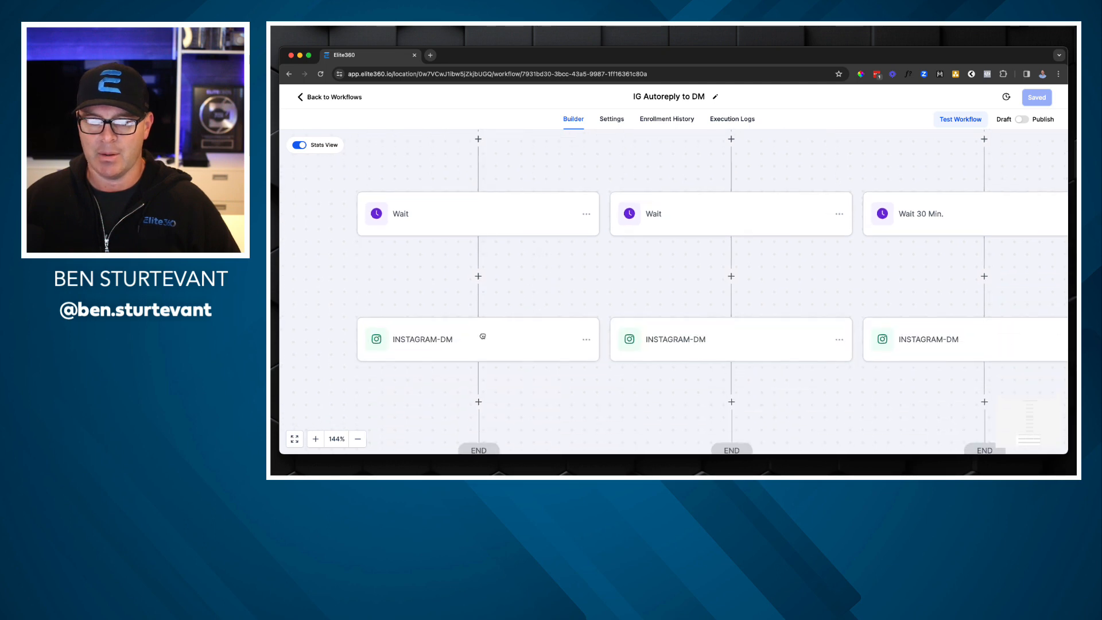
{"action": "left_click", "coordinate": [478, 338]}
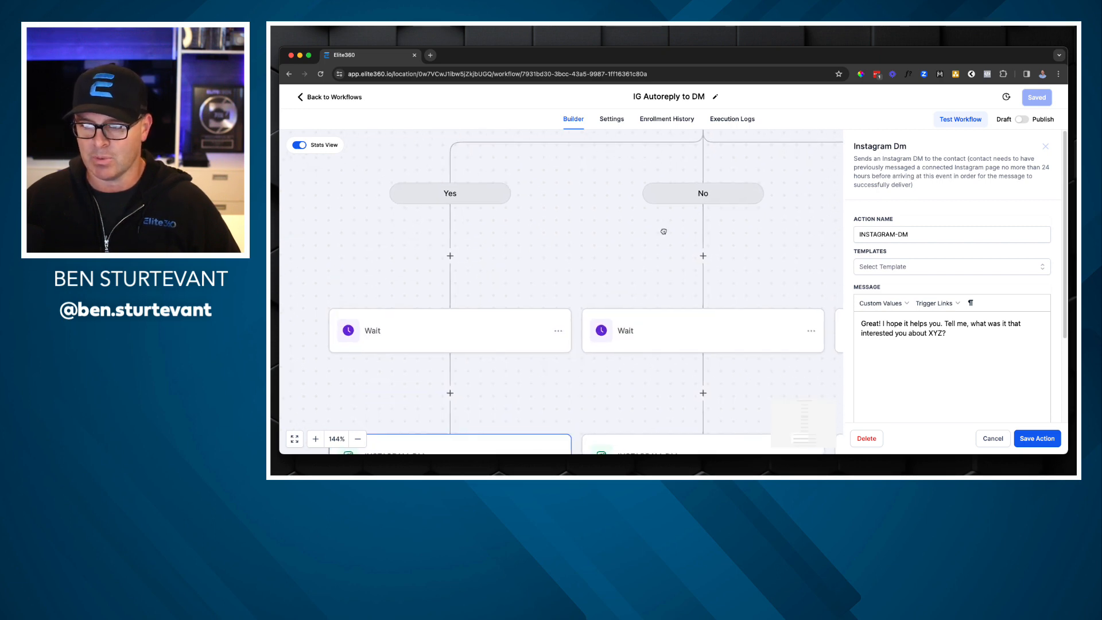
Check the Condition's Yes branch and the No branch's 'no', 'not yet', 'nope' reply filters.
{"action": "left_click", "coordinate": [625, 164]}
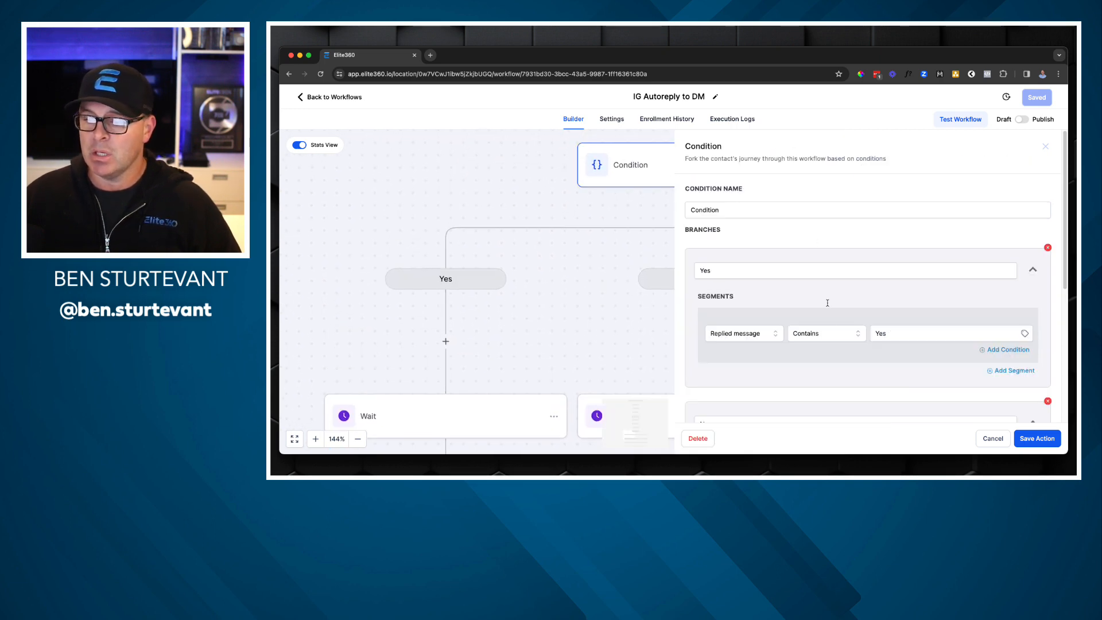
{"action": "scroll", "scroll_direction": "down", "scroll_amount": 3}
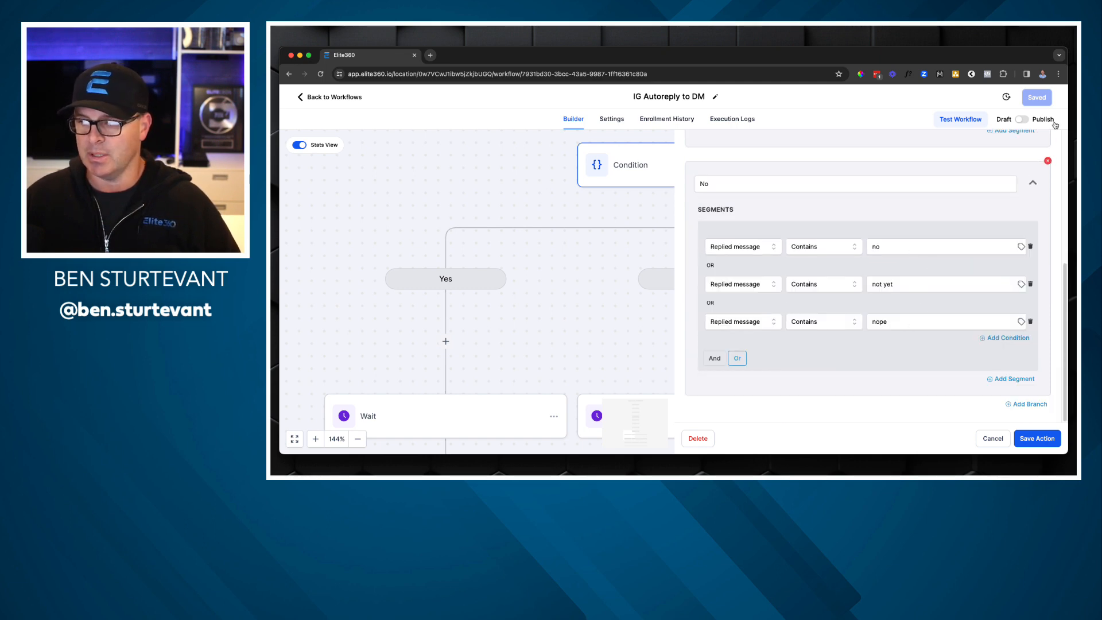
{"action": "scroll", "scroll_direction": "up", "scroll_amount": 3}
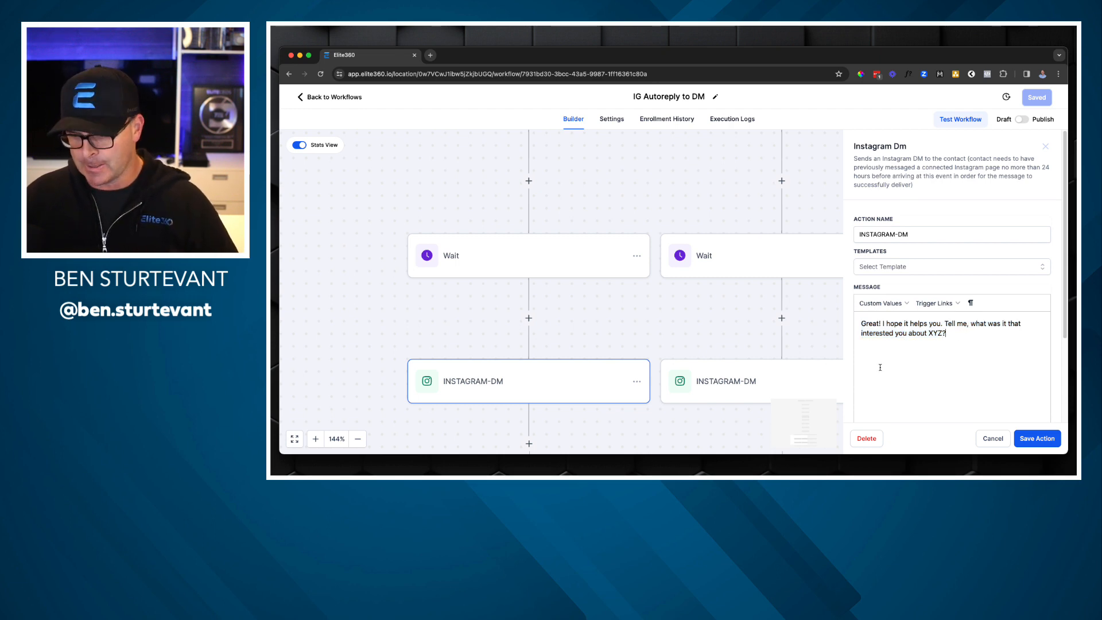
{"action": "mouse_move", "coordinate": [581, 333]}
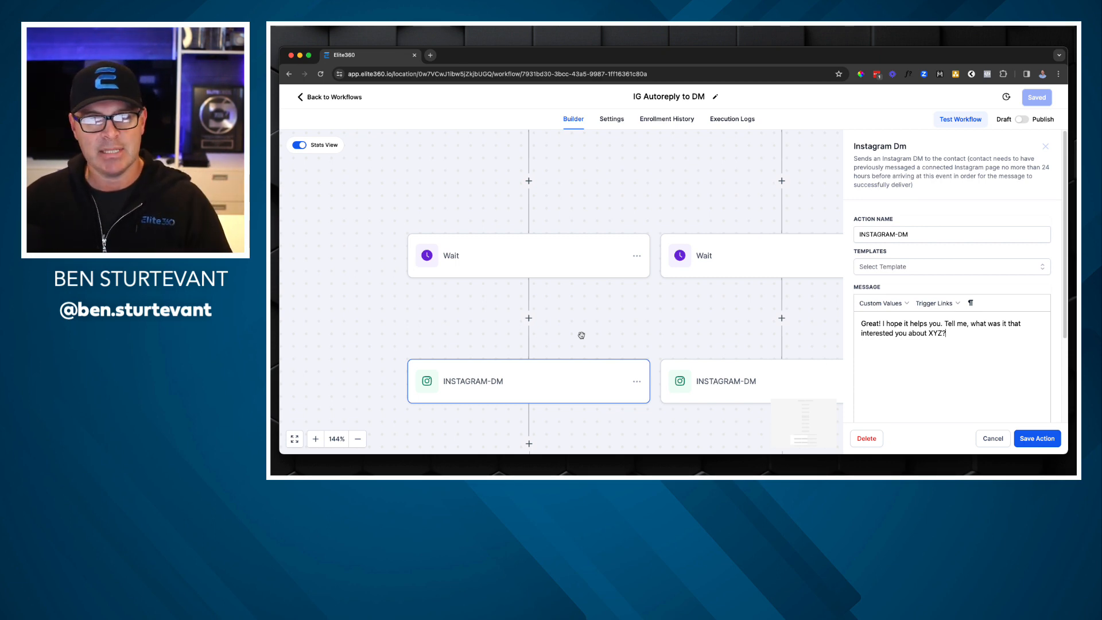
{"action": "mouse_move", "coordinate": [521, 375]}
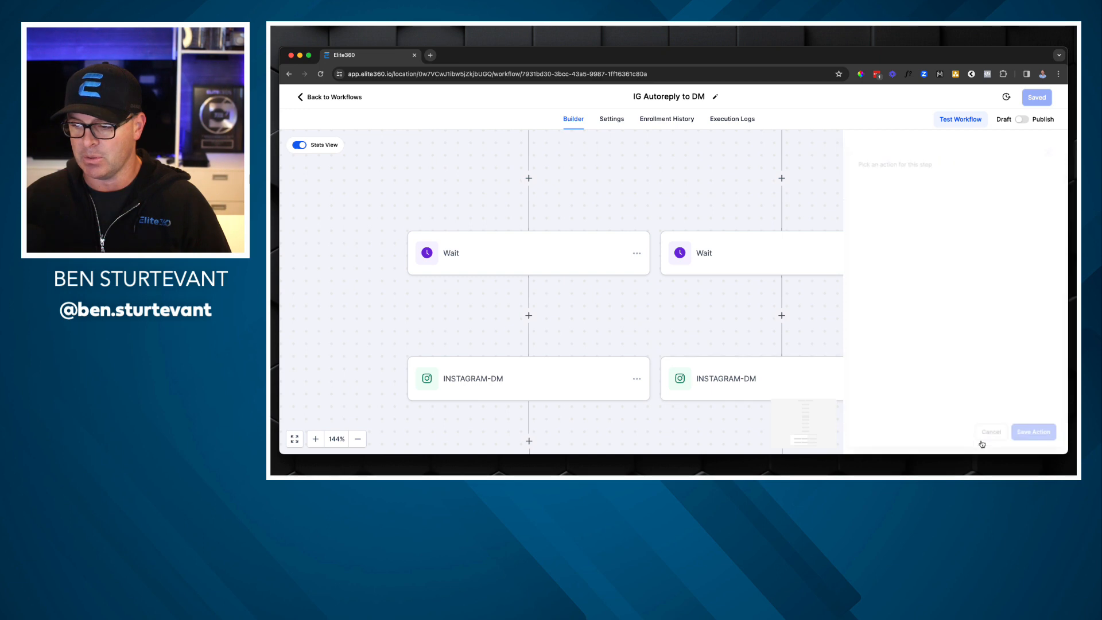
Review the 30-minute-wait branch's 'Maybe I'll check back in later' DM and leave it unchanged.
{"action": "left_click", "coordinate": [725, 378]}
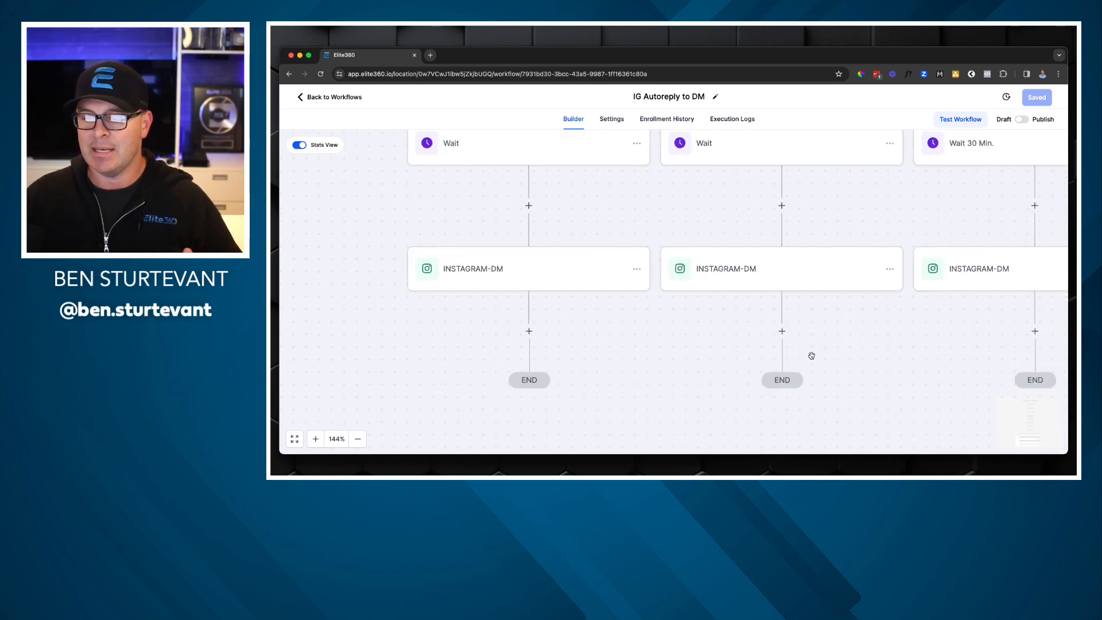
{"action": "scroll", "scroll_direction": "up", "scroll_amount": 3}
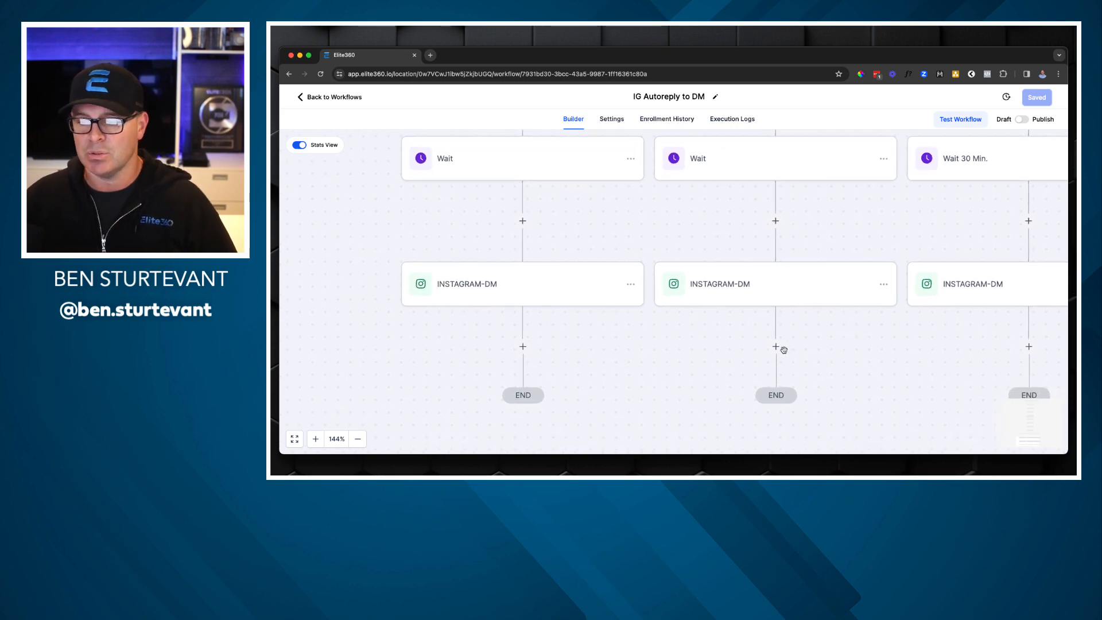
{"action": "mouse_move", "coordinate": [721, 345]}
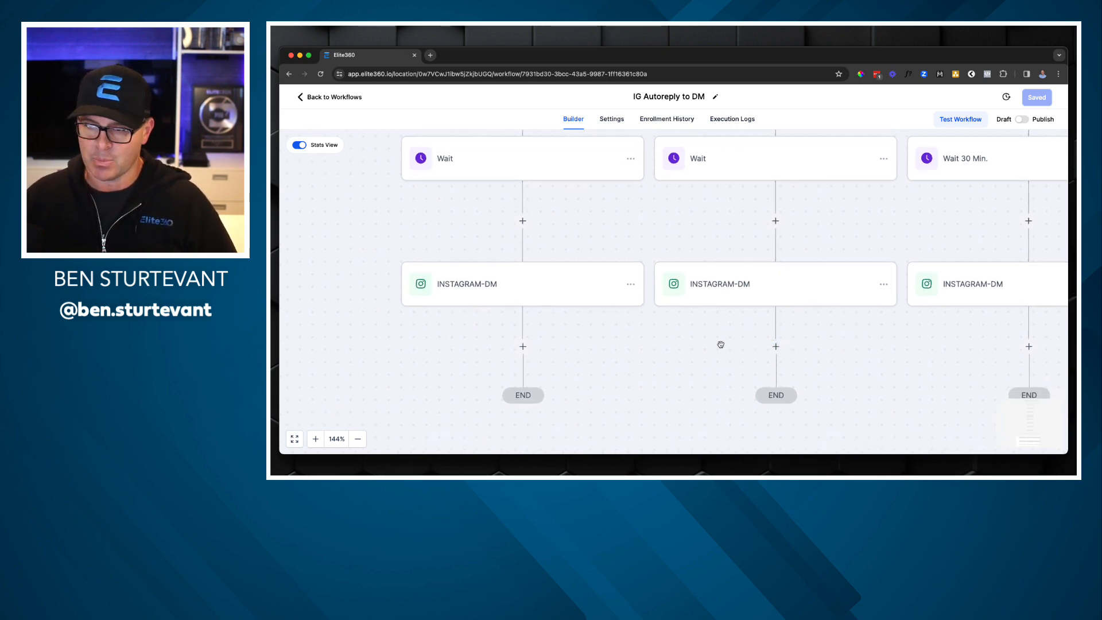
{"action": "mouse_move", "coordinate": [713, 331]}
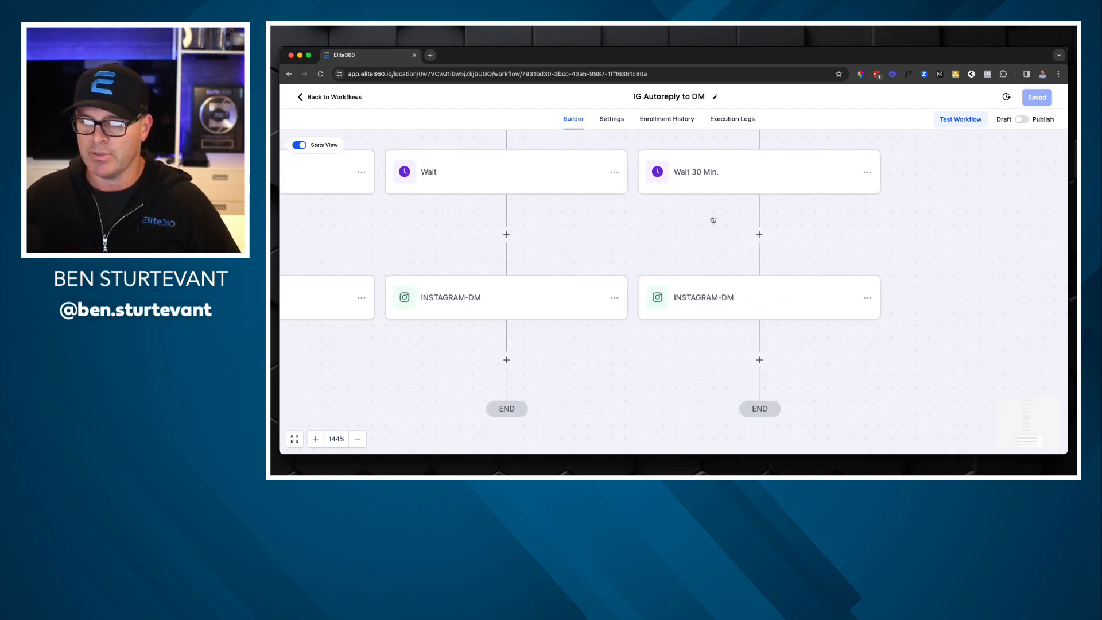
{"action": "left_click", "coordinate": [702, 296]}
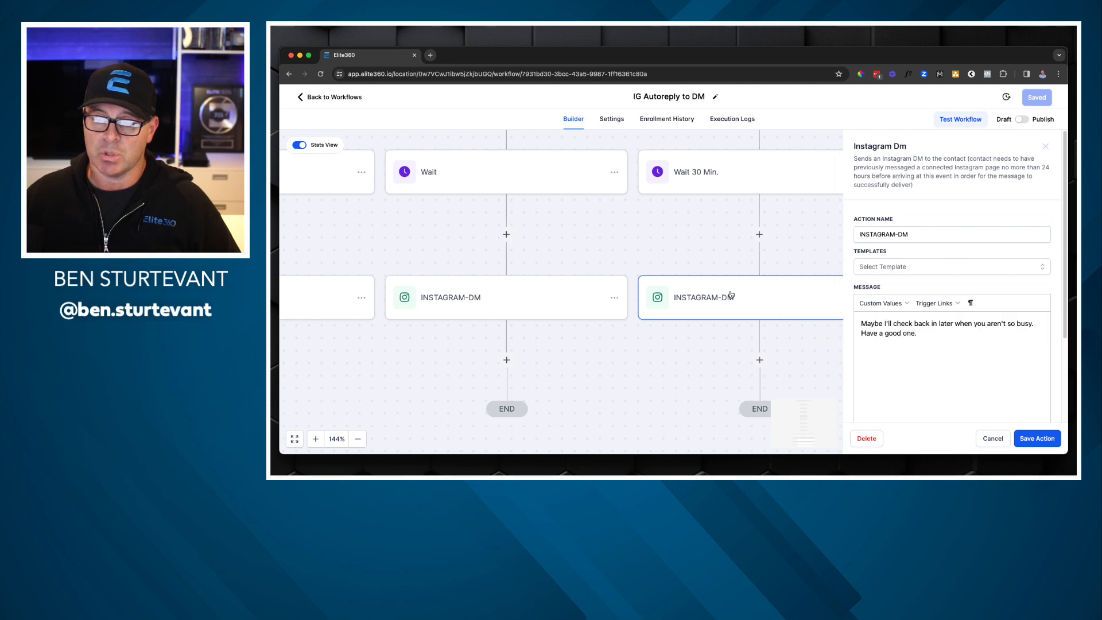
{"action": "left_click", "coordinate": [696, 171]}
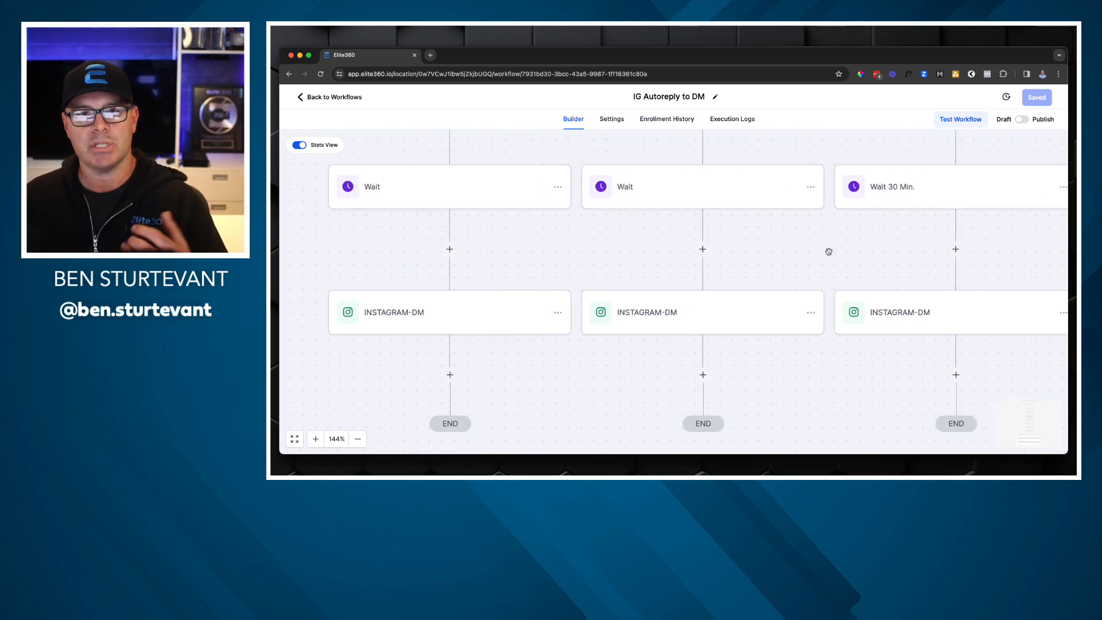
{"action": "mouse_move", "coordinate": [509, 274]}
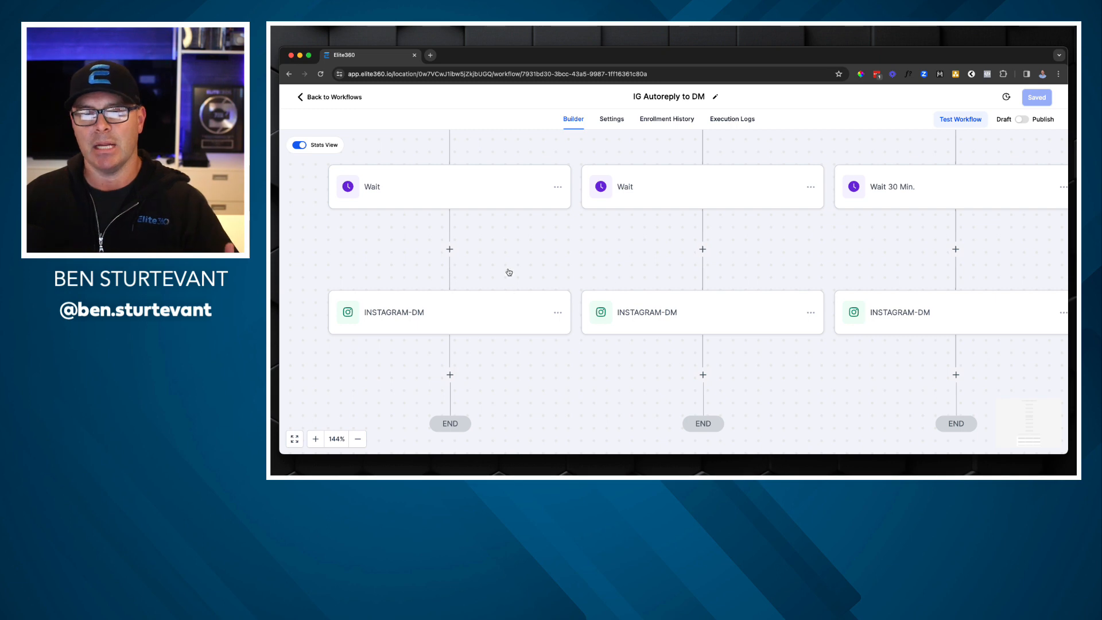
{"action": "mouse_move", "coordinate": [514, 314]}
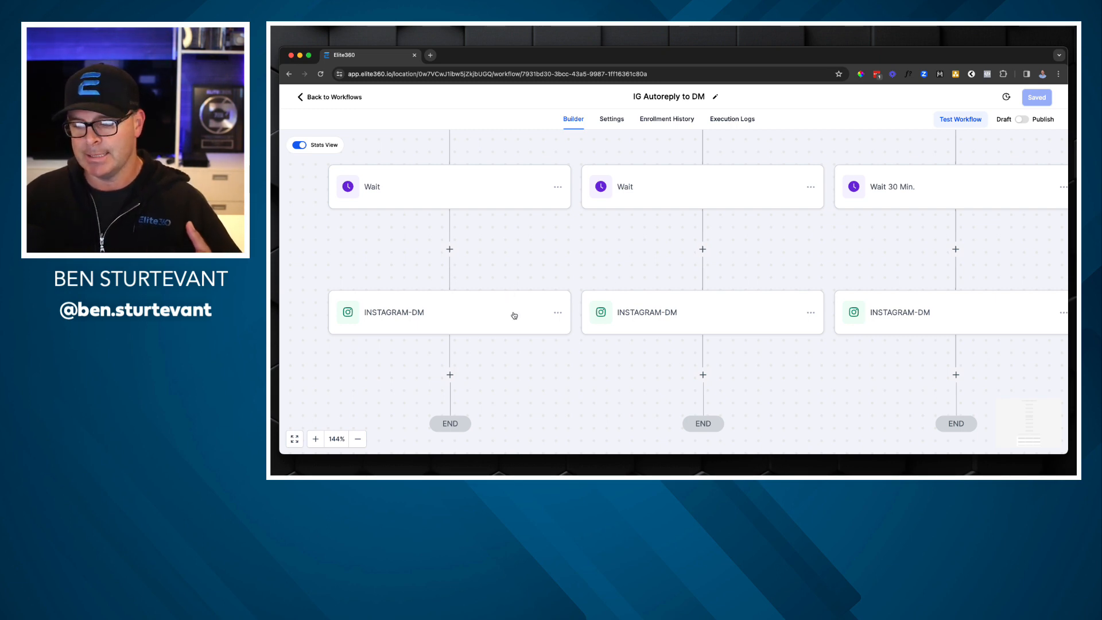
{"action": "mouse_move", "coordinate": [504, 371]}
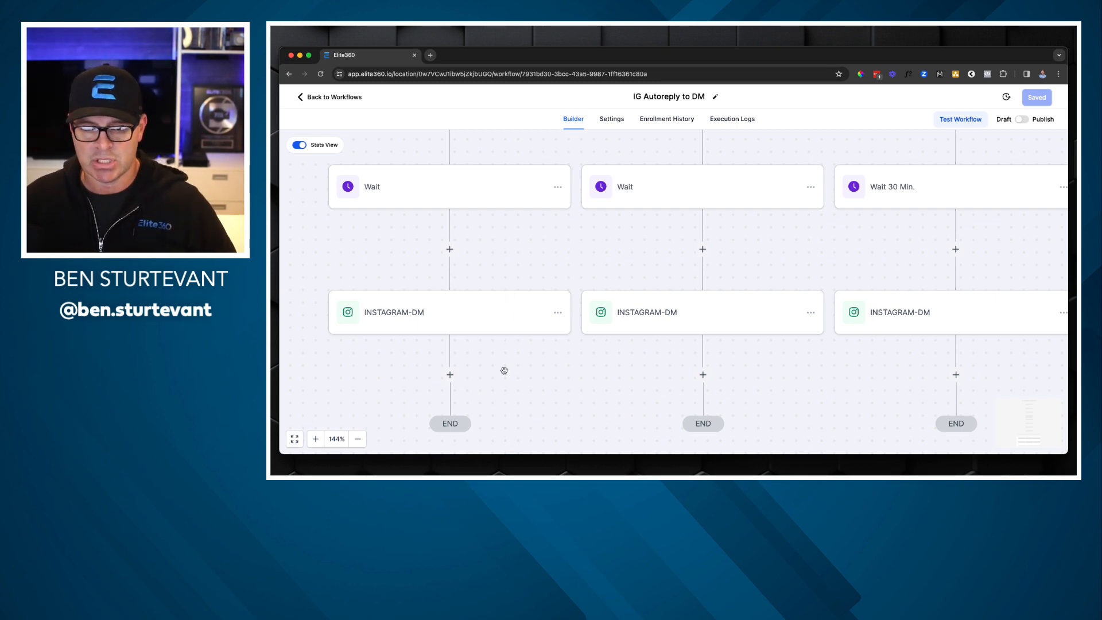
{"action": "mouse_move", "coordinate": [456, 363]}
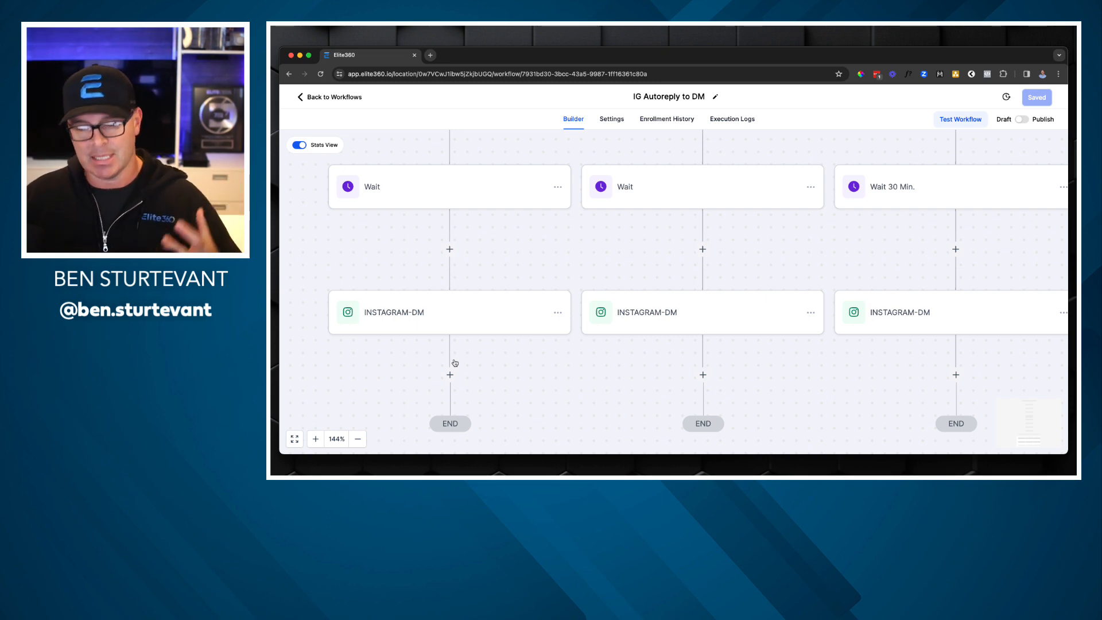
{"action": "mouse_move", "coordinate": [441, 252]}
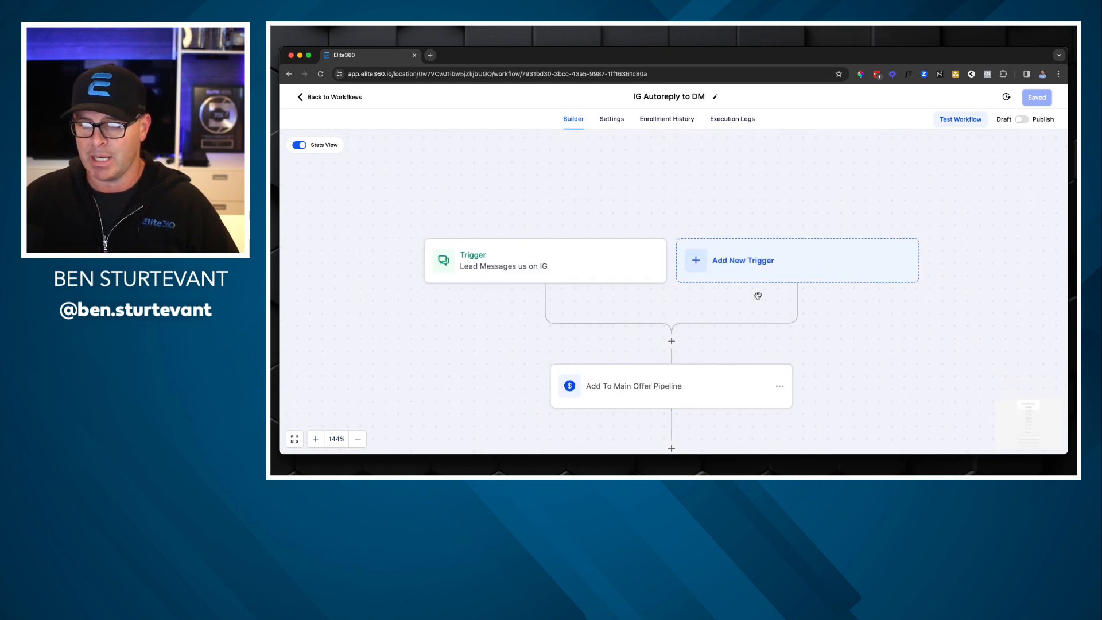
Browse the trigger's reply-channel options and XYZ phrase filter, keeping Instagram DM and XYZ unchanged.
{"action": "left_click", "coordinate": [544, 261]}
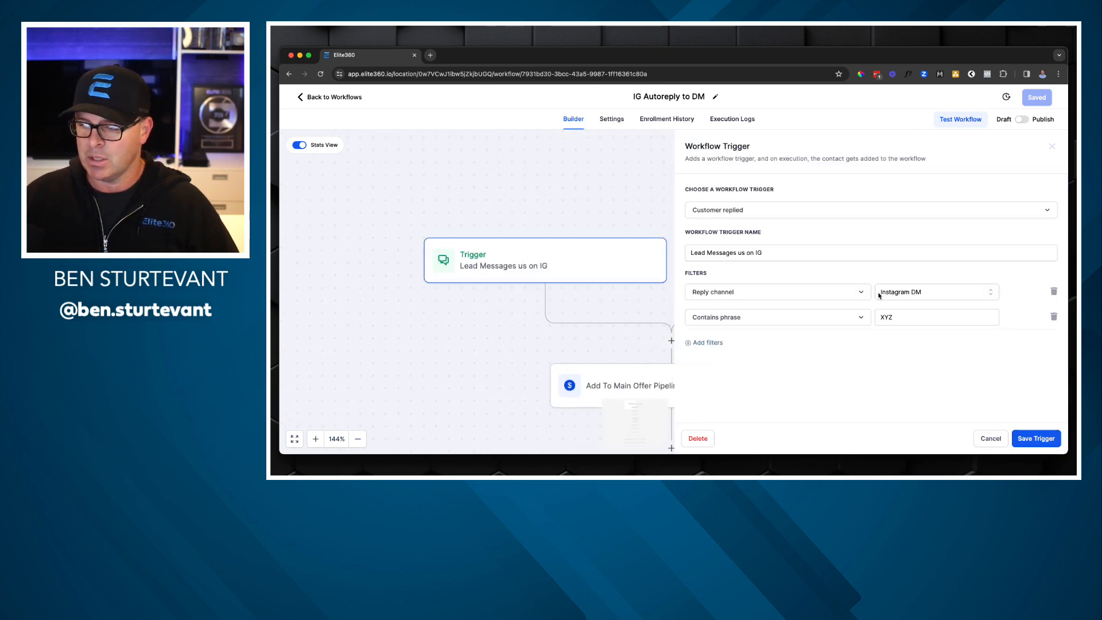
{"action": "left_click", "coordinate": [931, 317]}
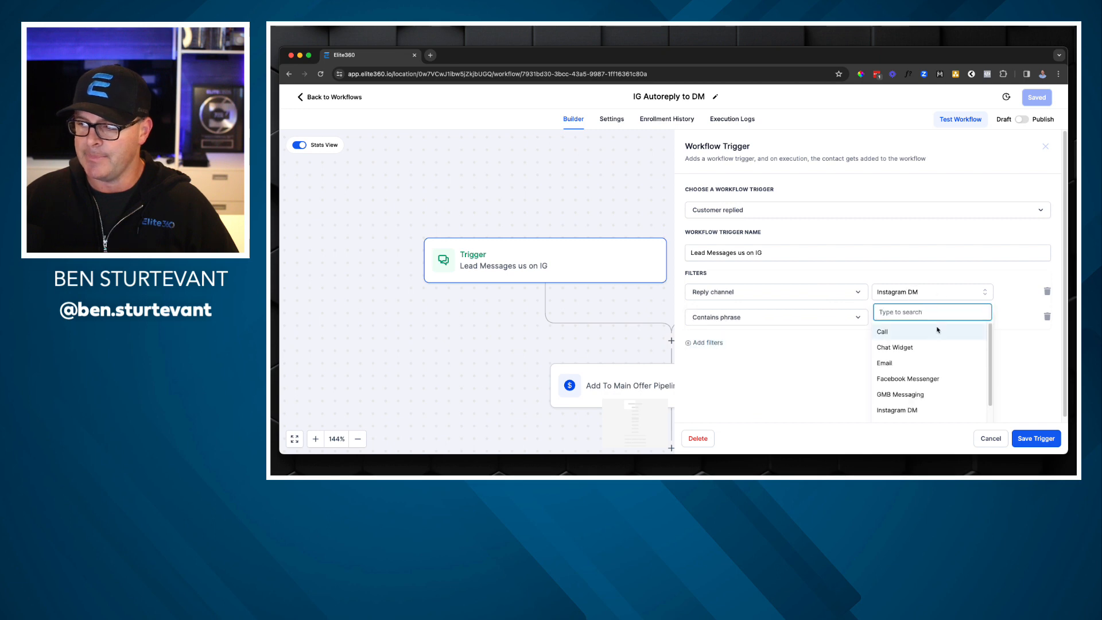
{"action": "scroll", "scroll_direction": "down", "scroll_amount": 3}
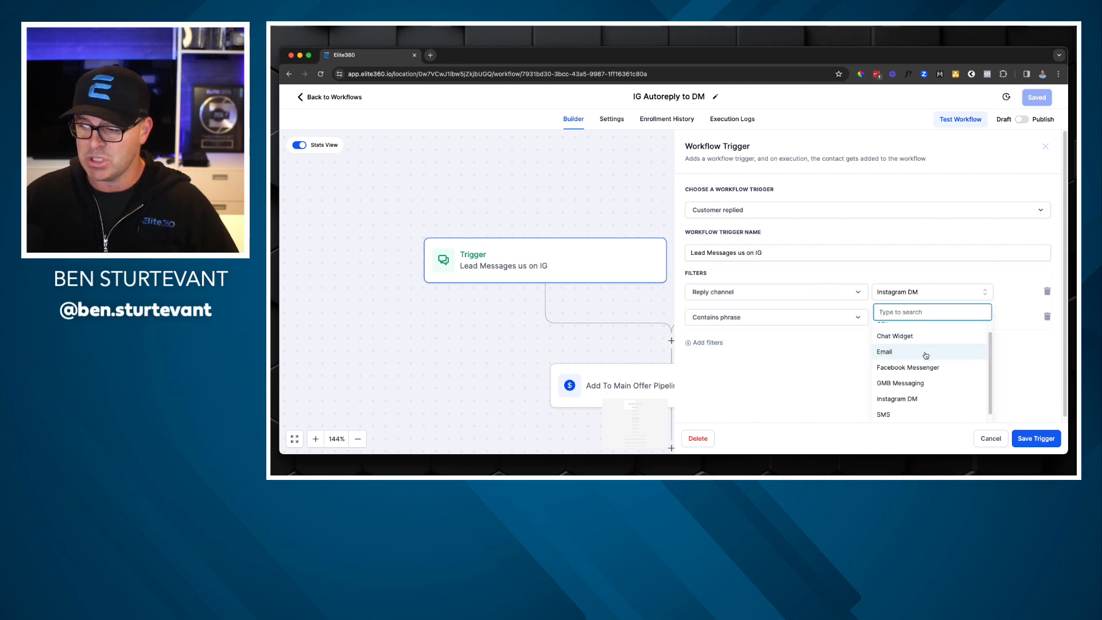
{"action": "scroll", "scroll_direction": "down", "scroll_amount": 3}
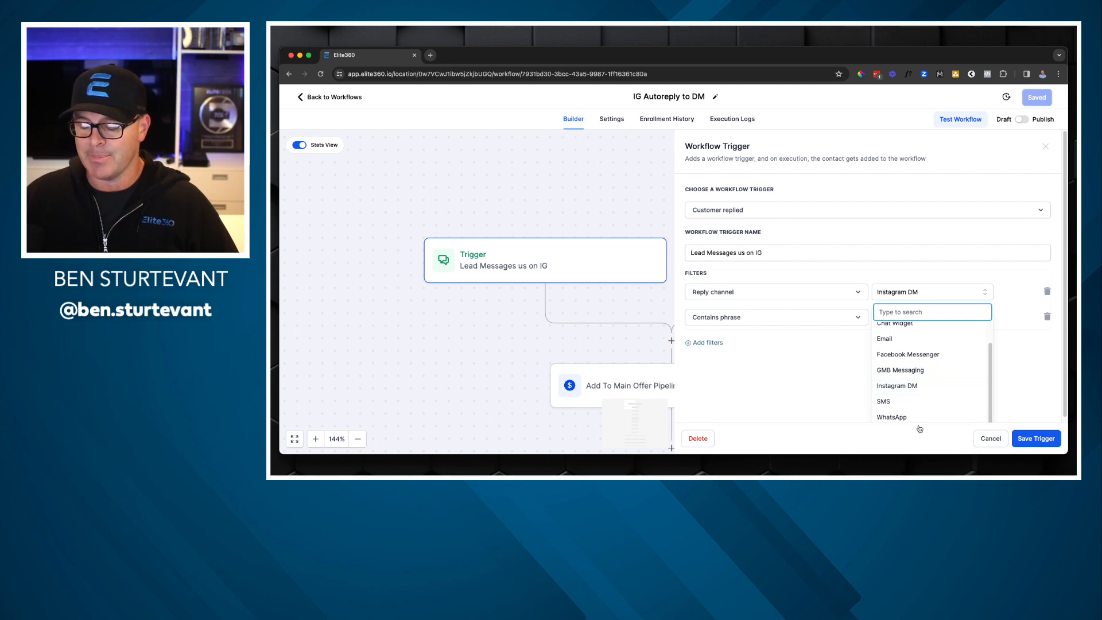
{"action": "type", "text": "XYZ"}
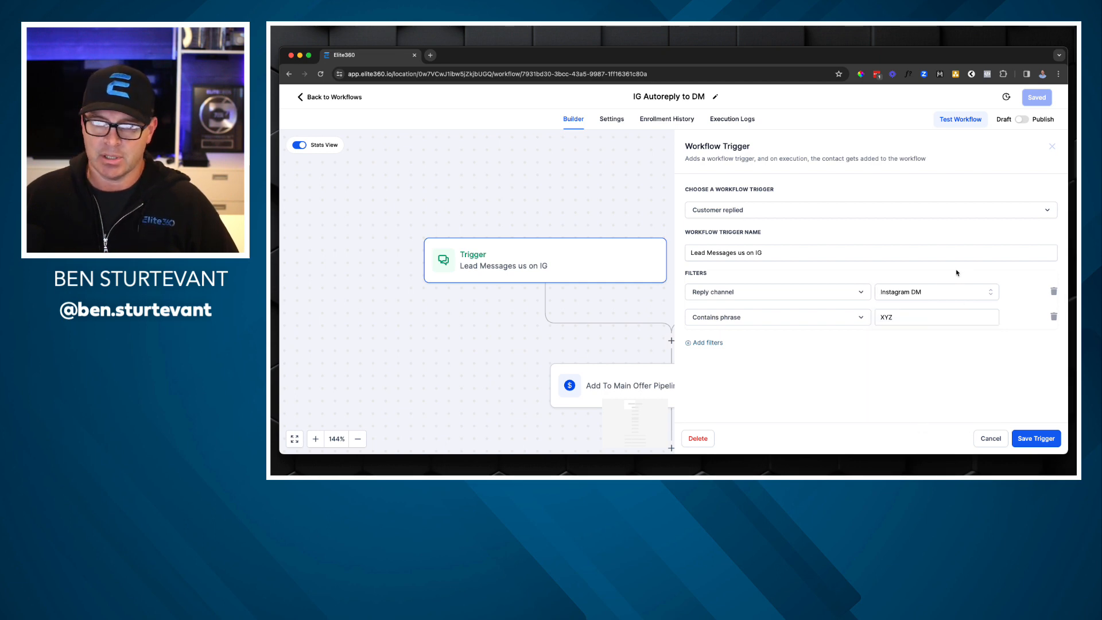
{"action": "mouse_move", "coordinate": [649, 277]}
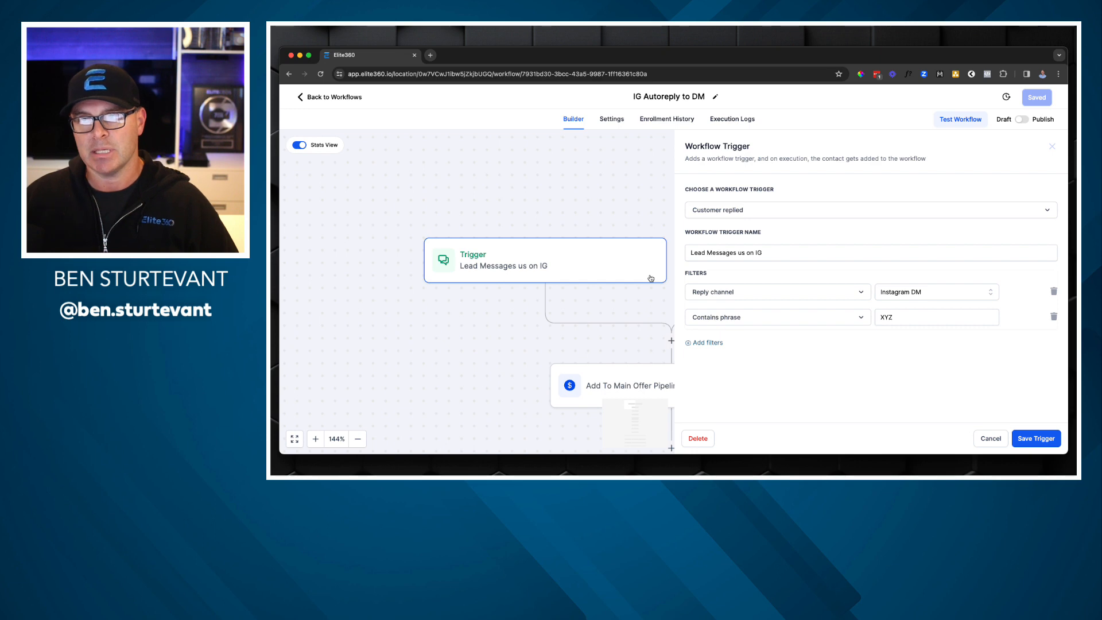
{"action": "mouse_move", "coordinate": [1008, 245]}
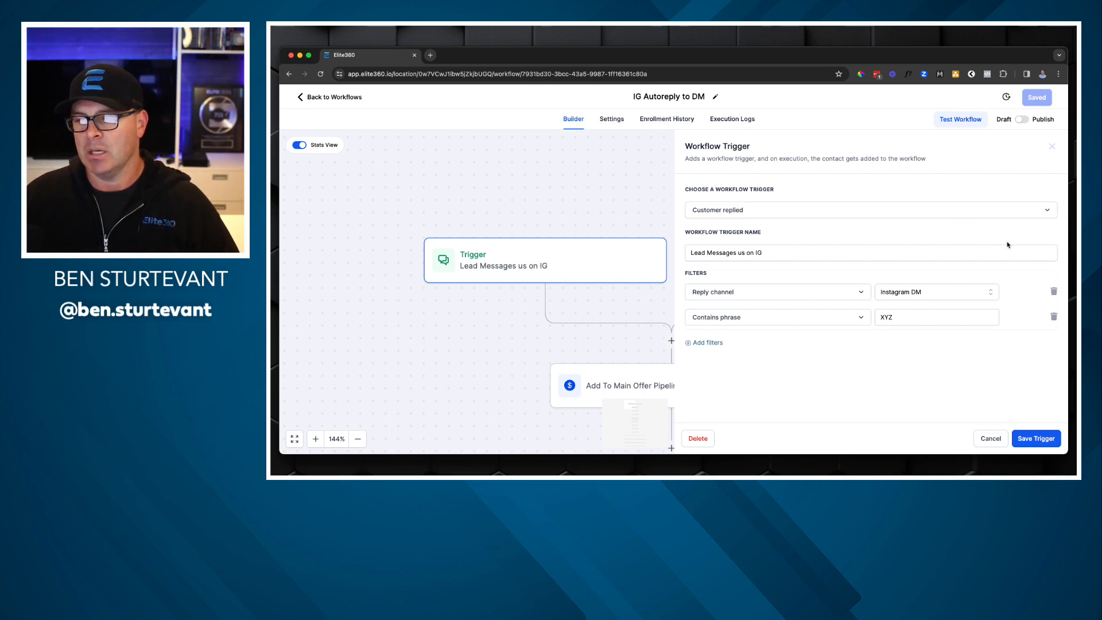
{"action": "mouse_move", "coordinate": [970, 427]}
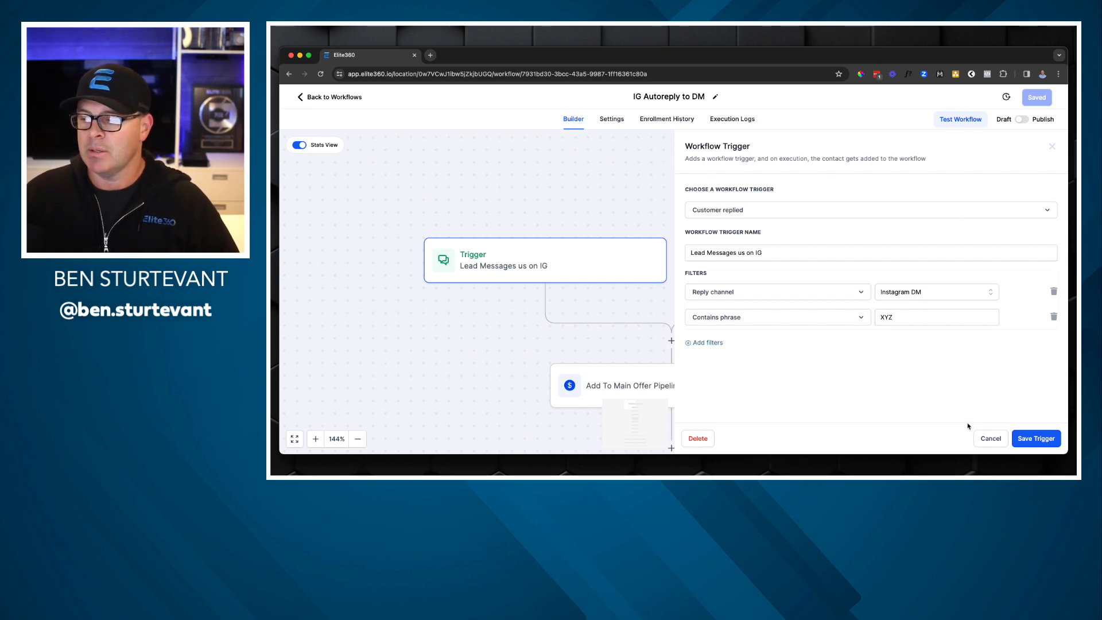
{"action": "left_click", "coordinate": [1035, 437]}
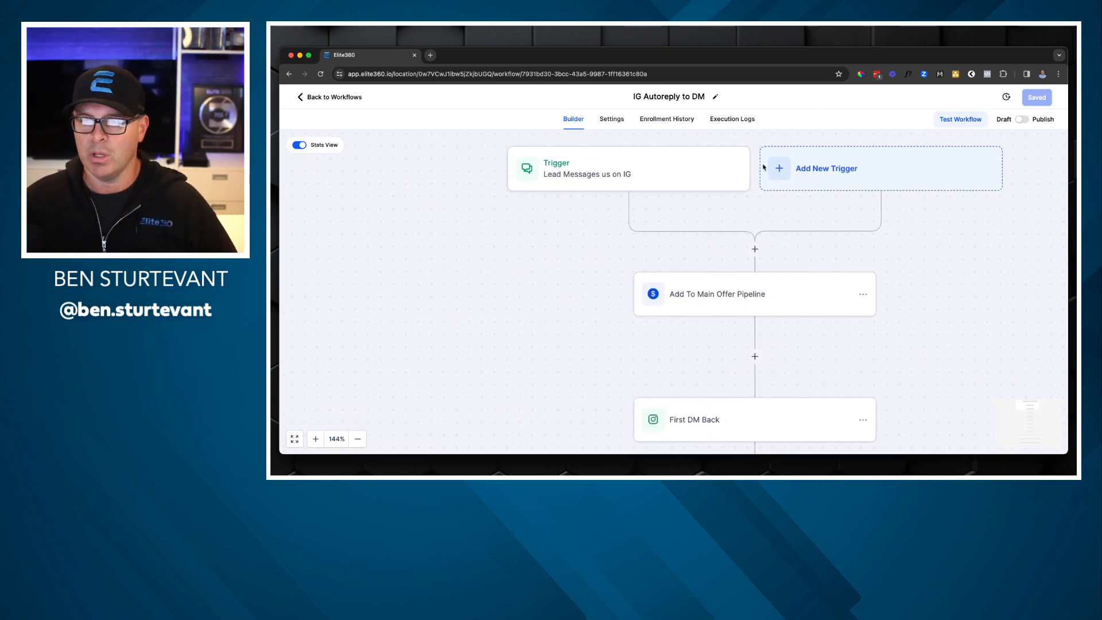
{"action": "mouse_move", "coordinate": [606, 226]}
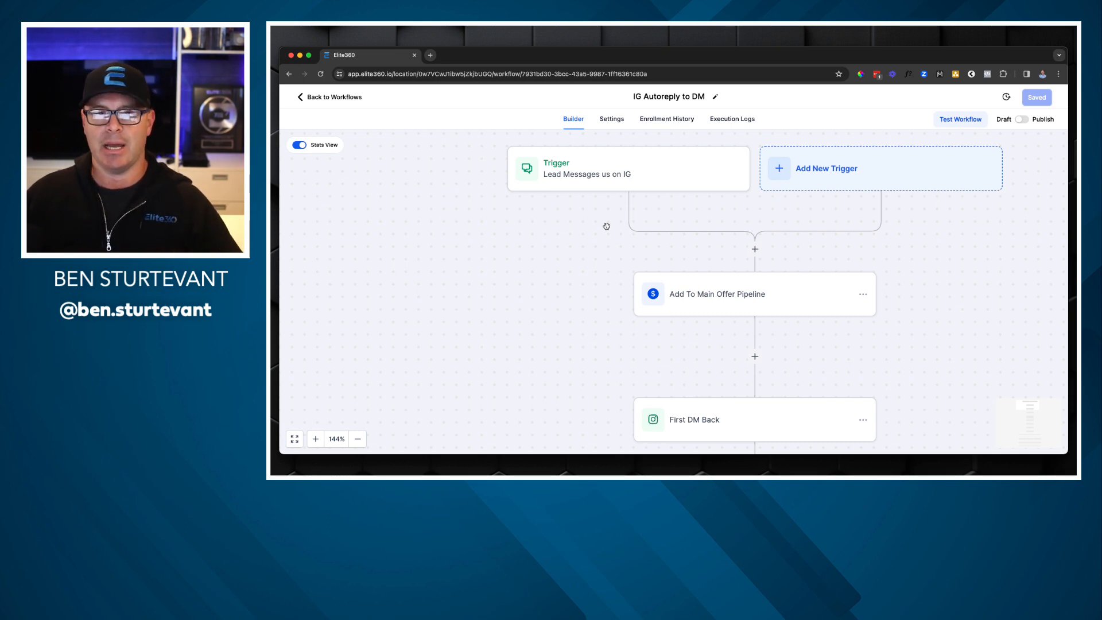
{"action": "mouse_move", "coordinate": [513, 175]}
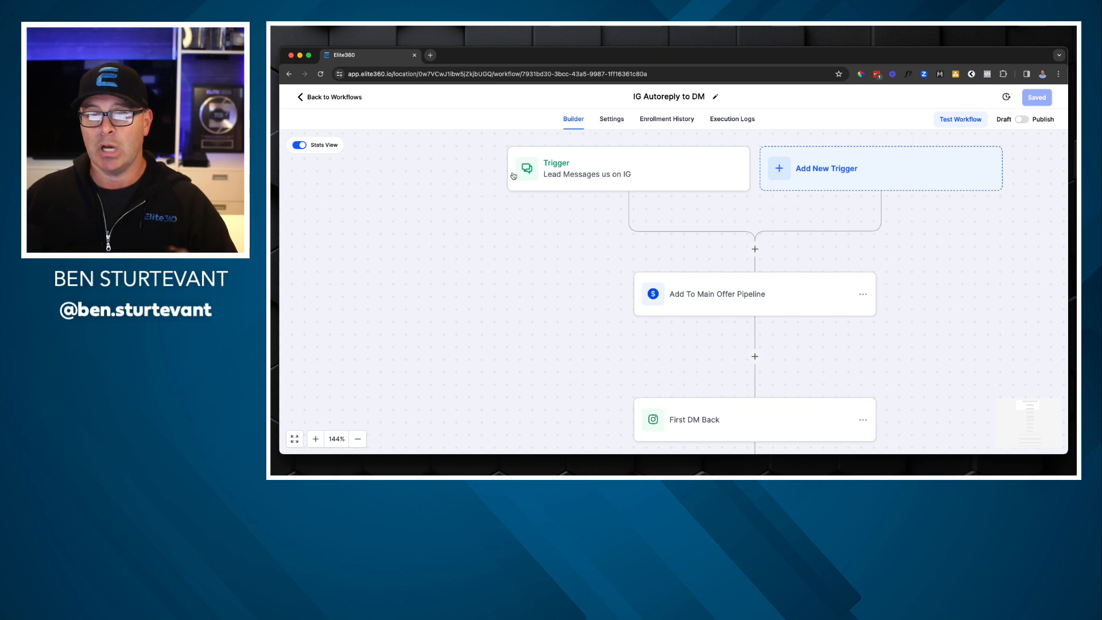
{"action": "mouse_move", "coordinate": [663, 211]}
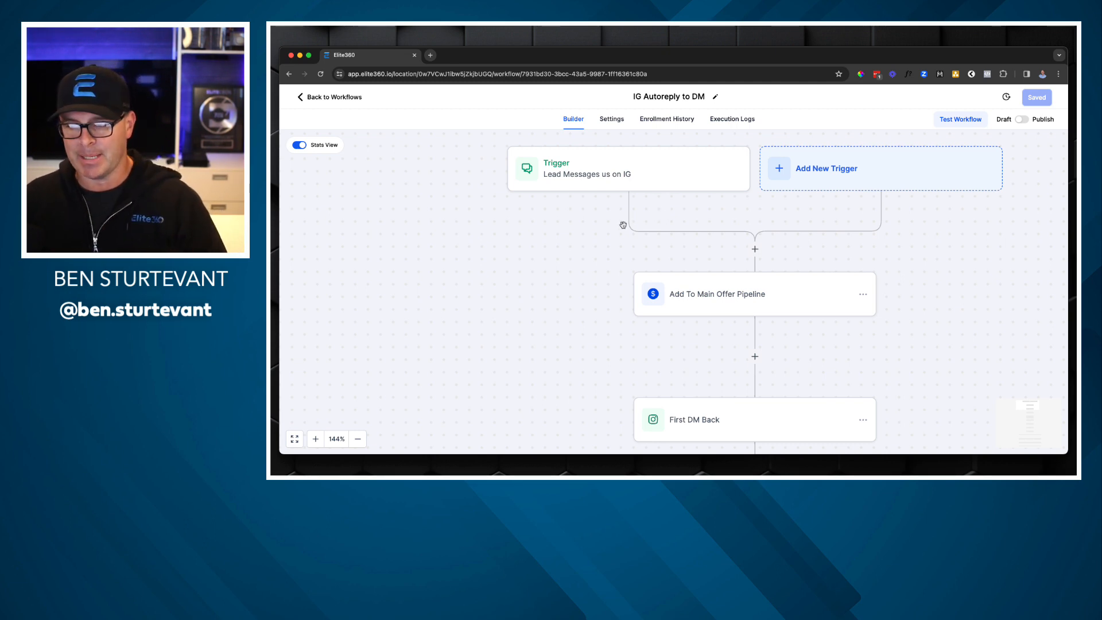
{"action": "mouse_move", "coordinate": [538, 234]}
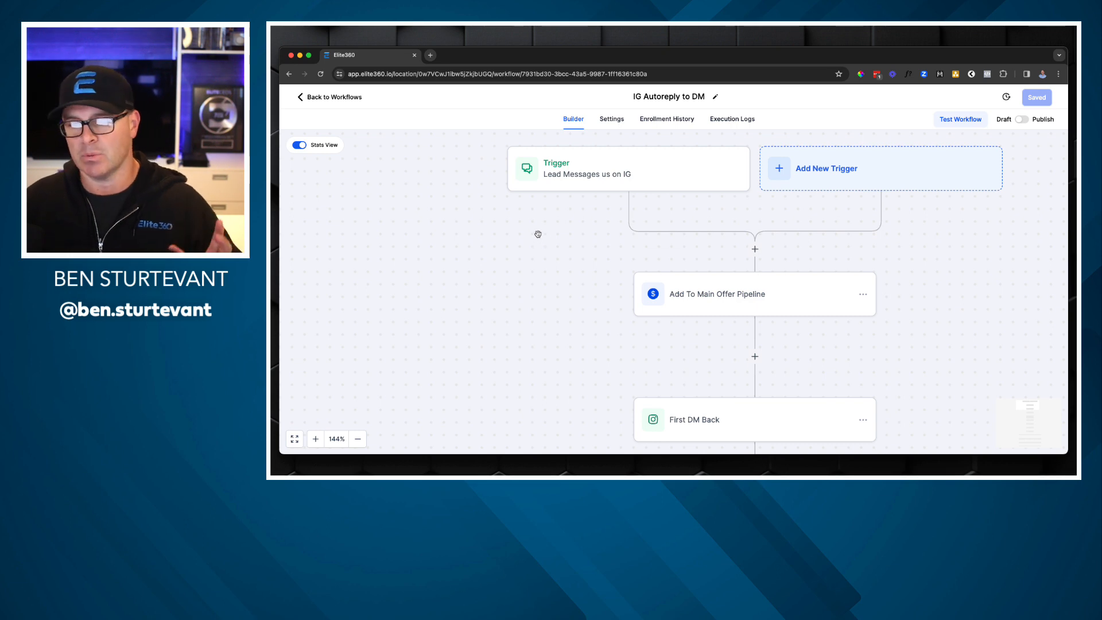
{"action": "mouse_move", "coordinate": [541, 193]}
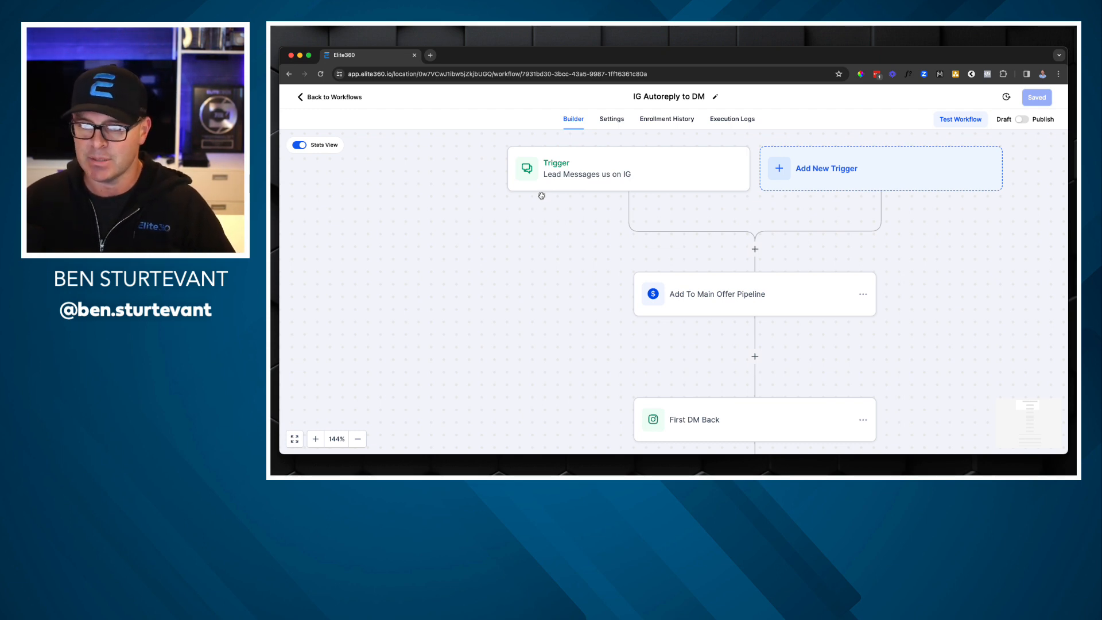
{"action": "mouse_move", "coordinate": [555, 227]}
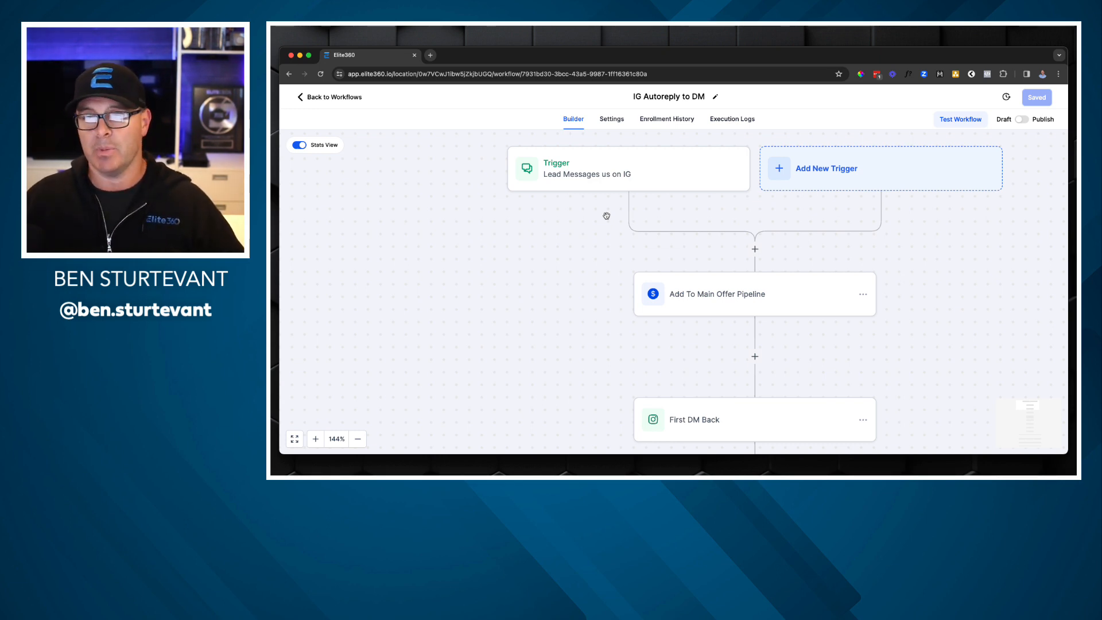
{"action": "mouse_move", "coordinate": [380, 171]}
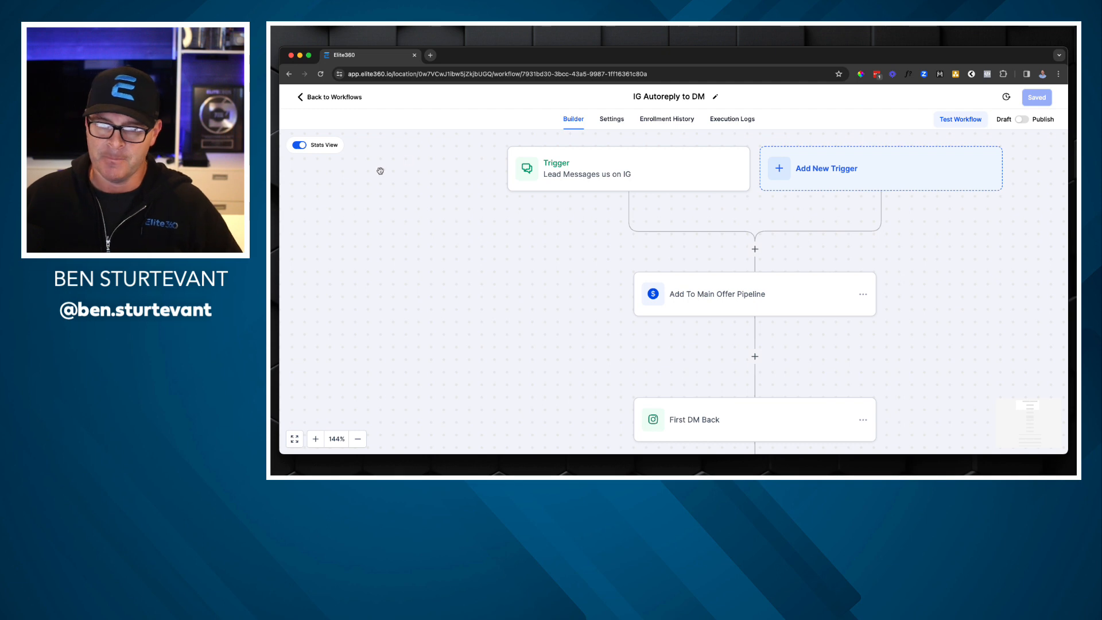
{"action": "mouse_move", "coordinate": [474, 199]}
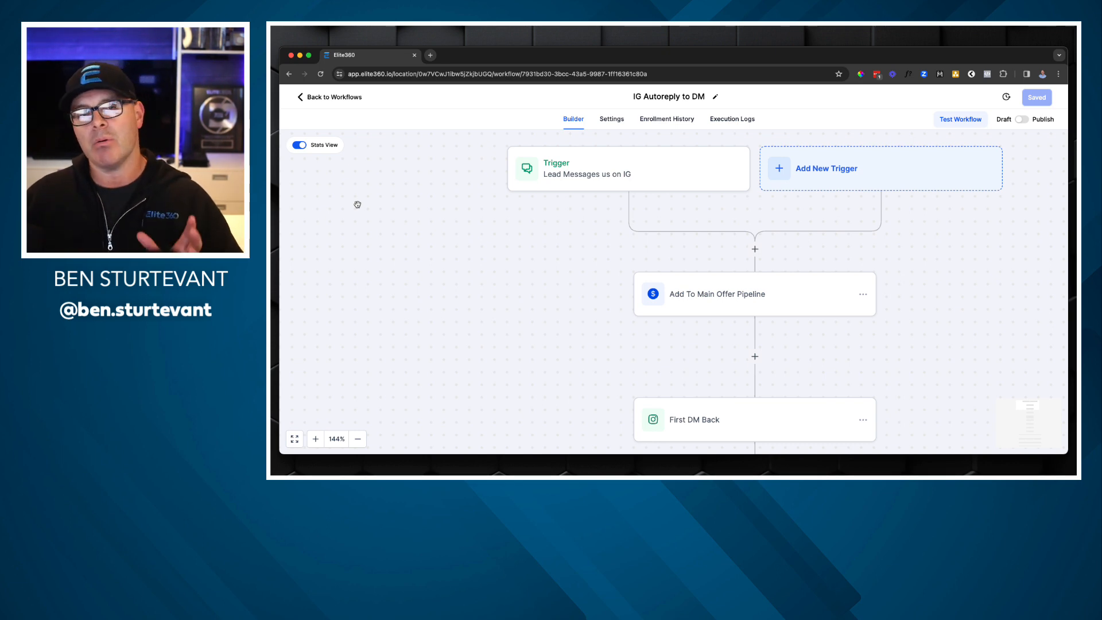
{"action": "mouse_move", "coordinate": [371, 197]}
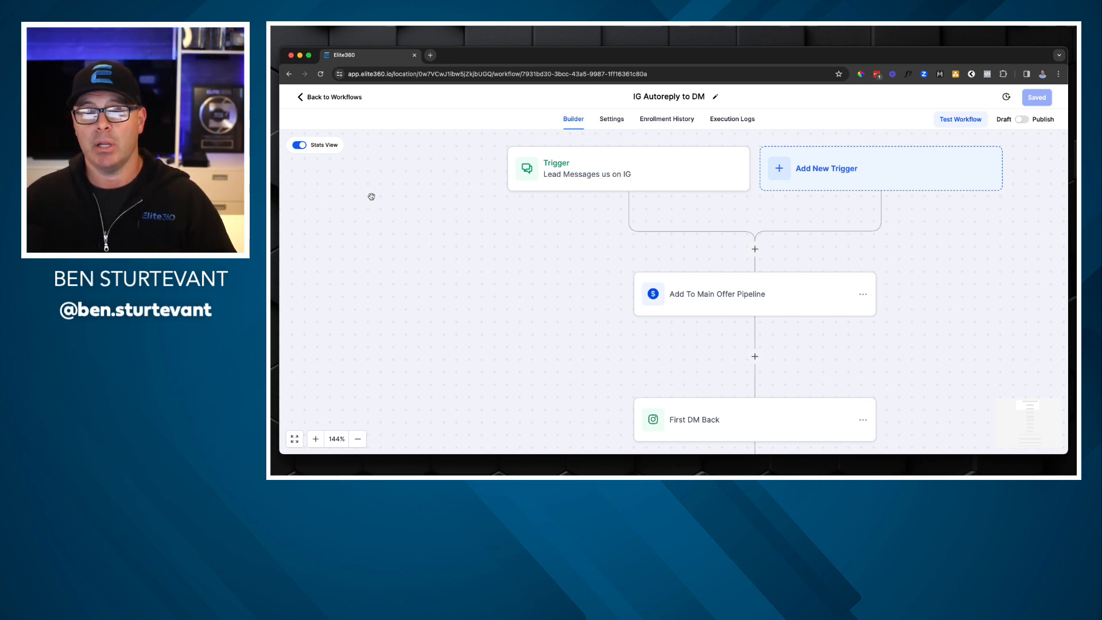
{"action": "mouse_move", "coordinate": [571, 298]}
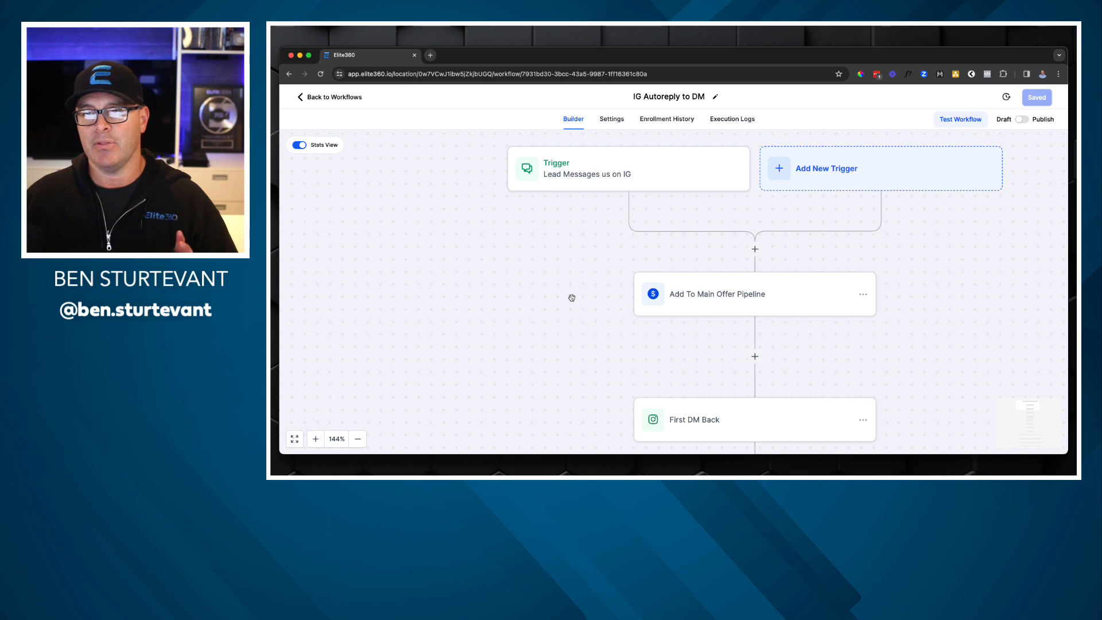
{"action": "mouse_move", "coordinate": [556, 292]}
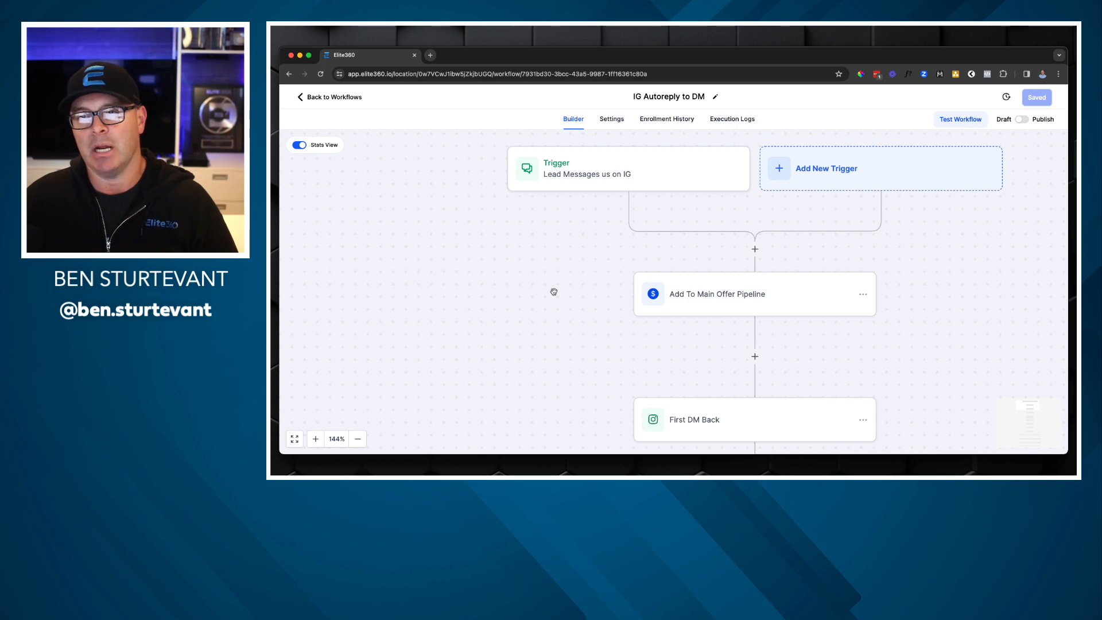
{"action": "mouse_move", "coordinate": [581, 264]}
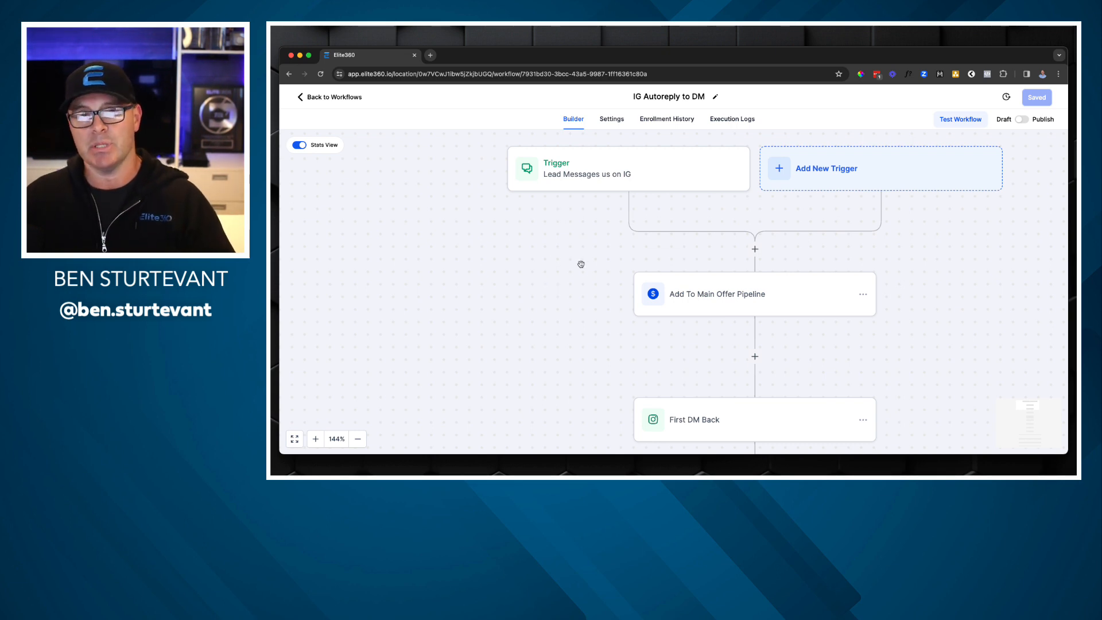
{"action": "scroll", "scroll_direction": "down", "scroll_amount": 3}
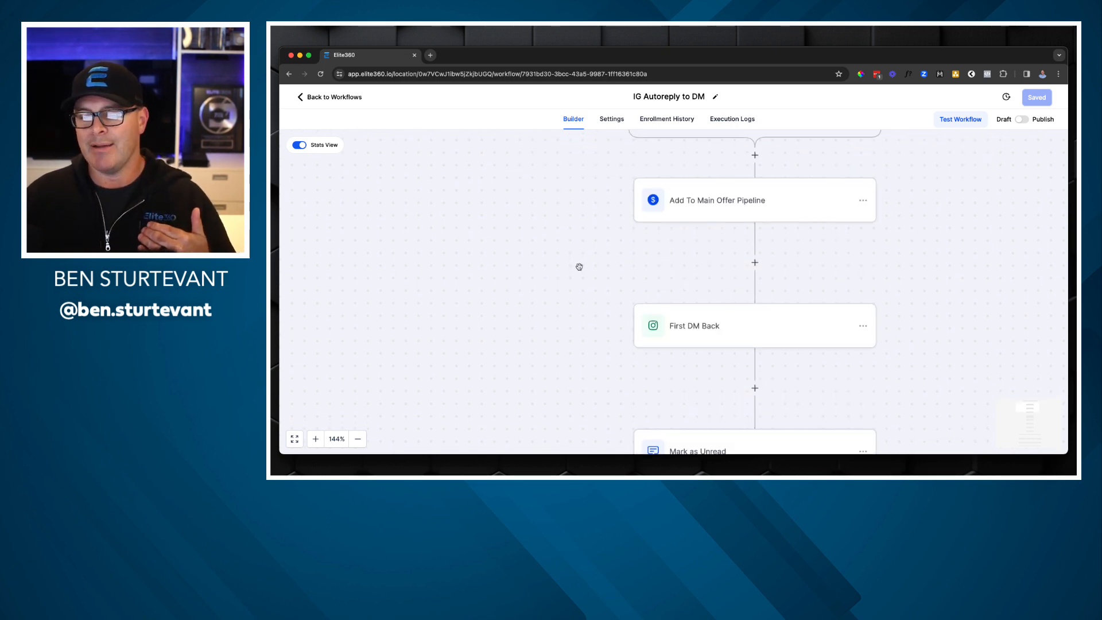
{"action": "left_click", "coordinate": [694, 325]}
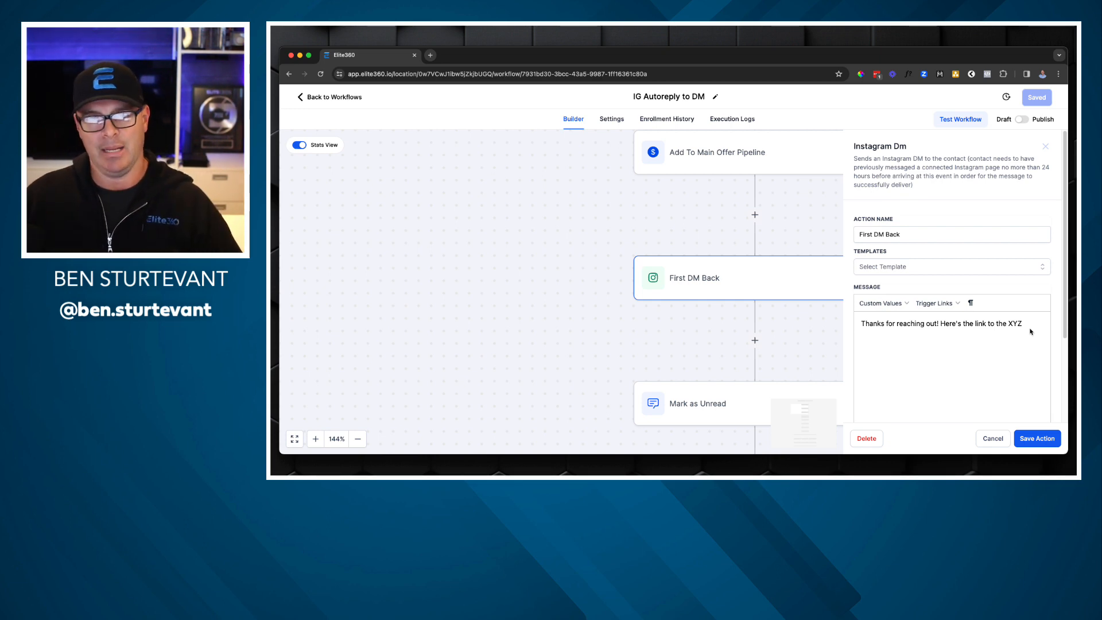
{"action": "mouse_move", "coordinate": [906, 342]}
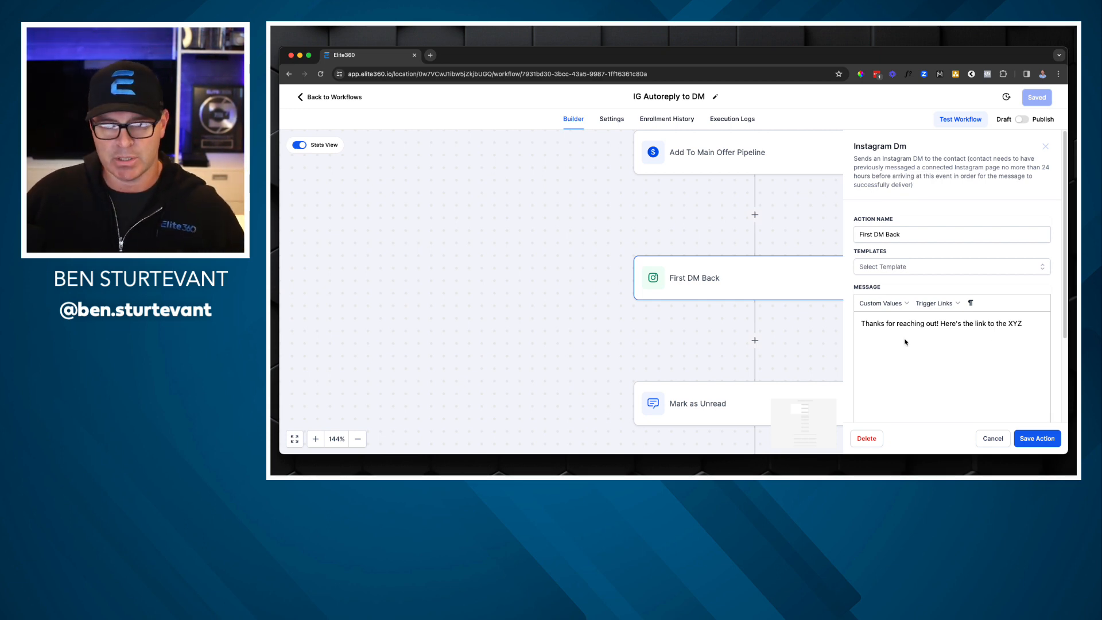
{"action": "mouse_move", "coordinate": [577, 394]}
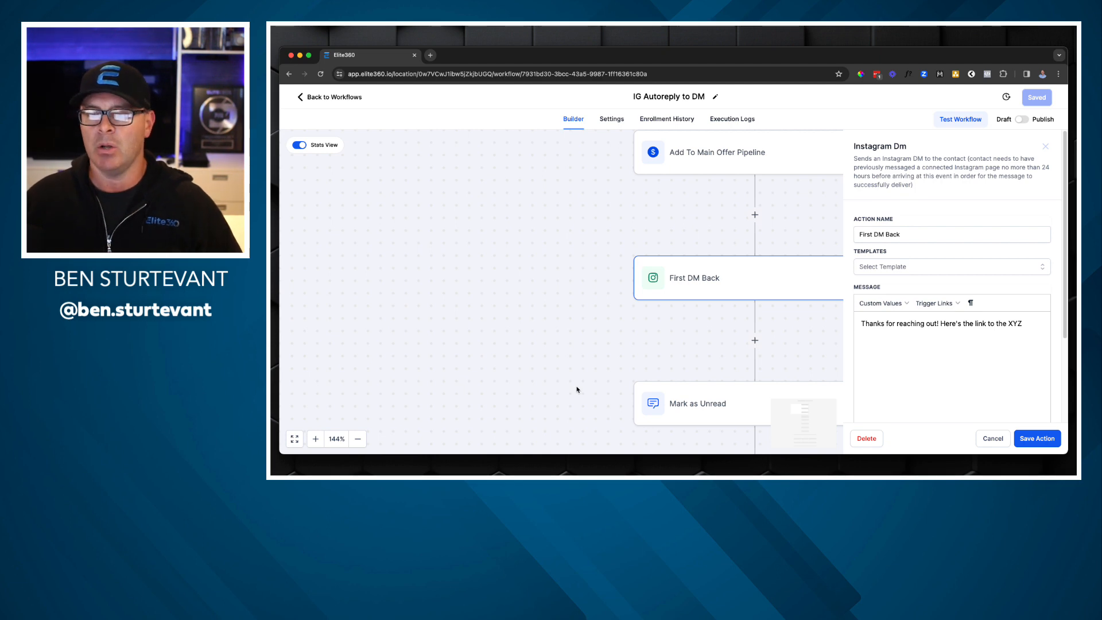
{"action": "mouse_move", "coordinate": [1032, 167]}
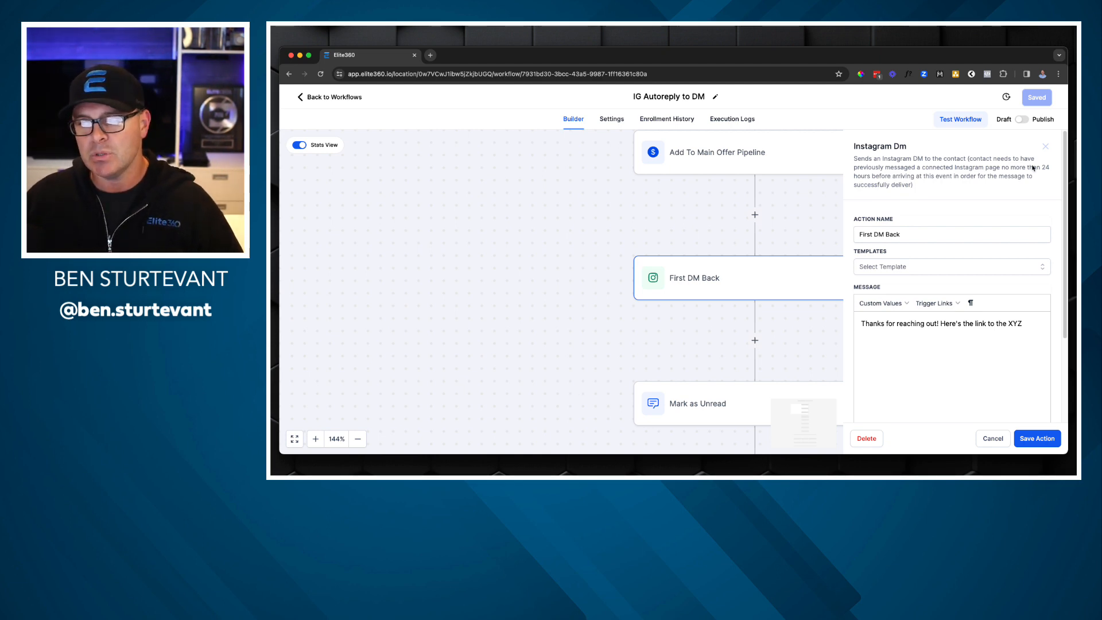
{"action": "left_click", "coordinate": [992, 438]}
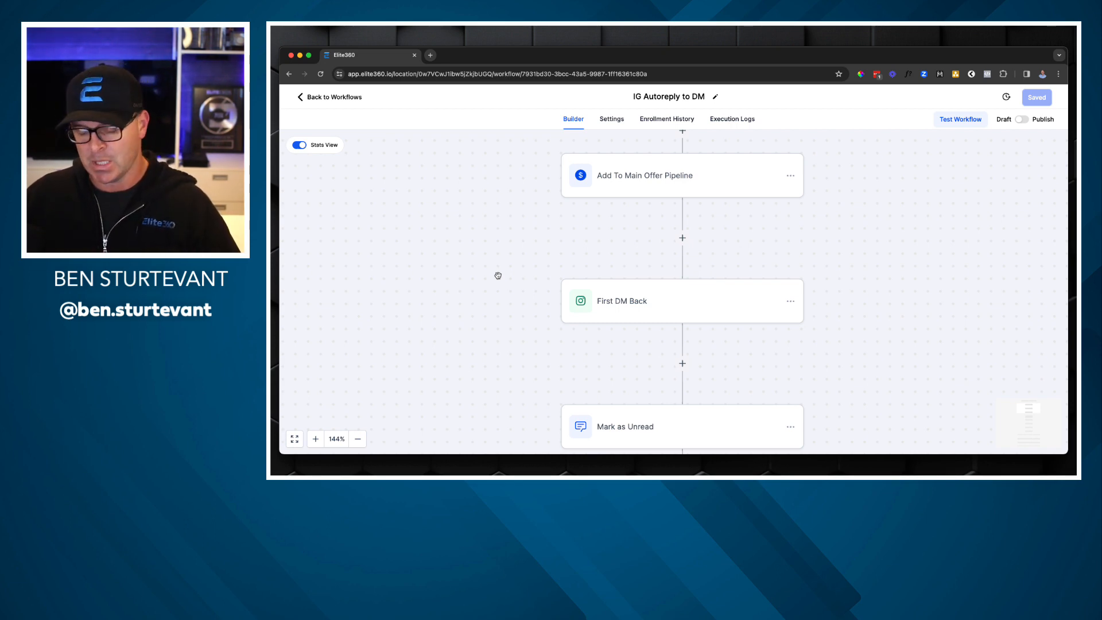
{"action": "mouse_move", "coordinate": [576, 262]}
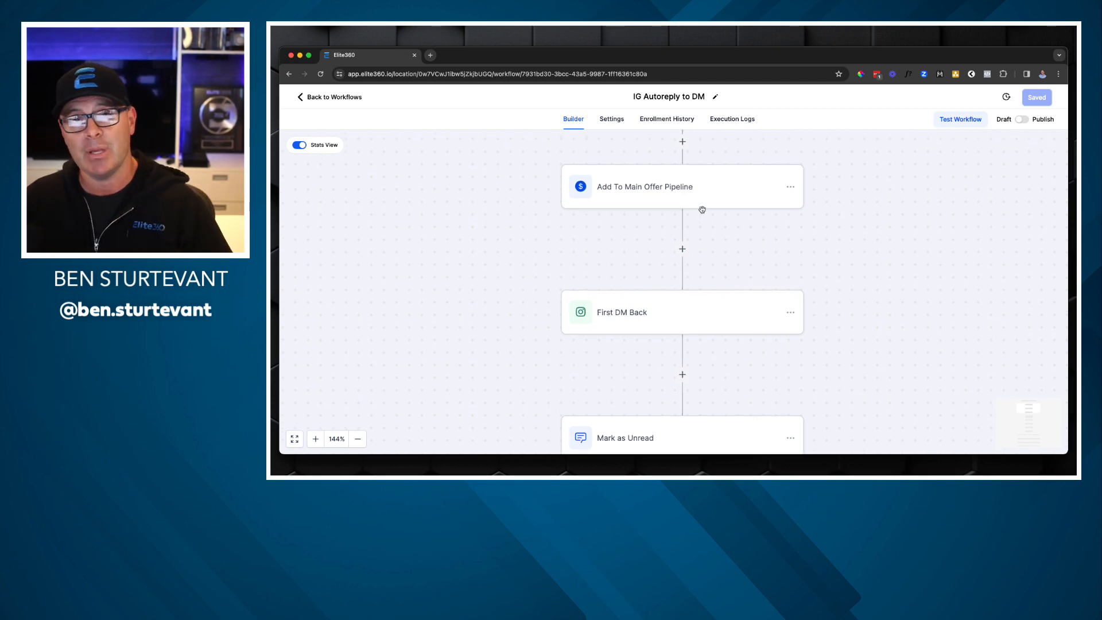
{"action": "mouse_move", "coordinate": [562, 237]}
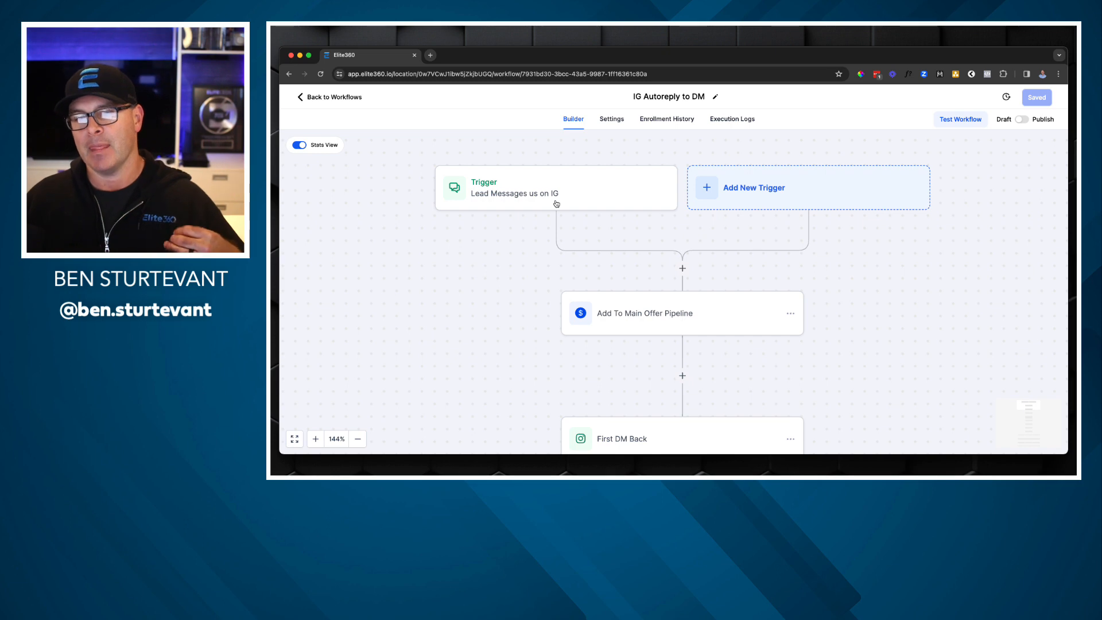
{"action": "mouse_move", "coordinate": [588, 184]}
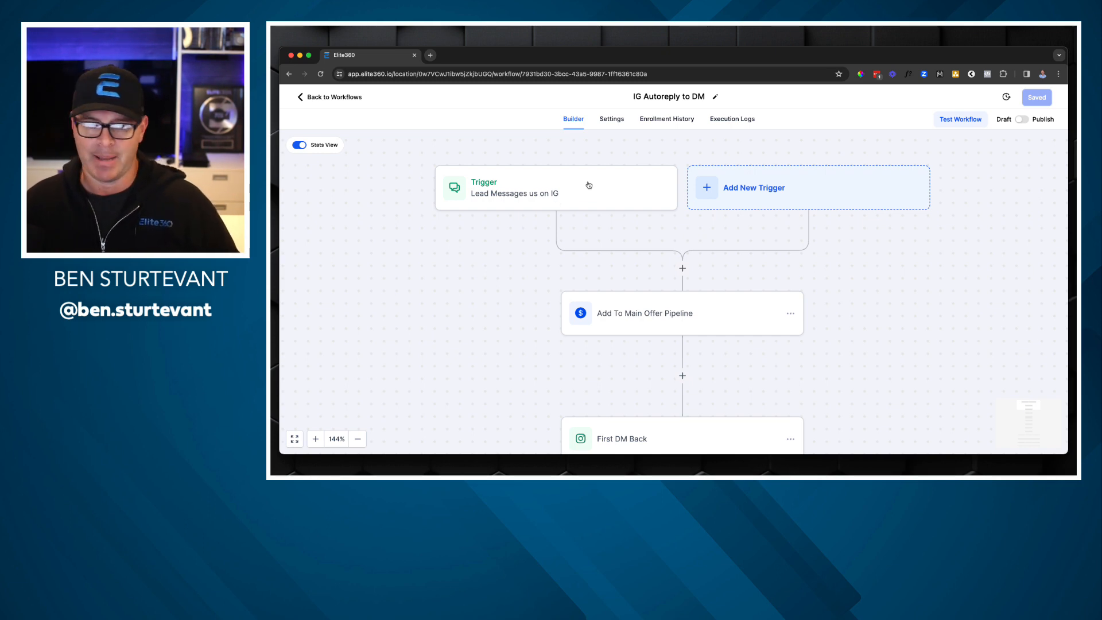